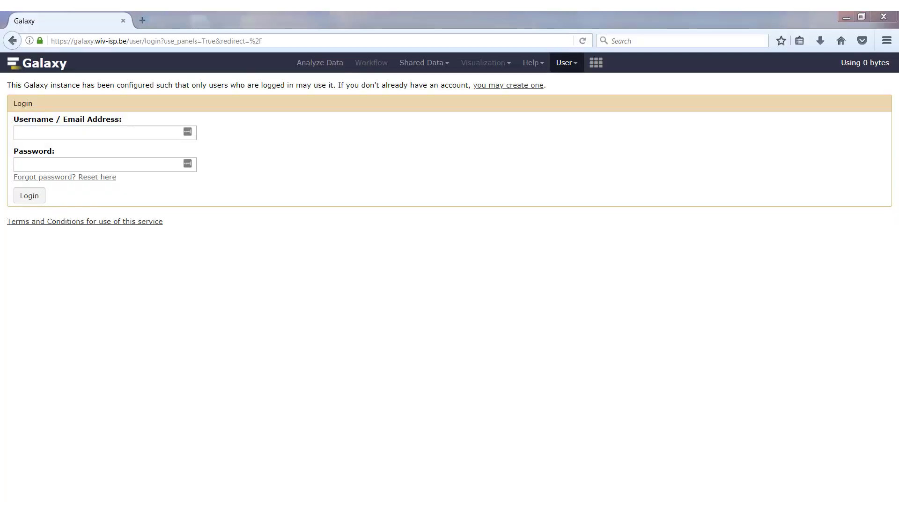
mouse_move(733, 354)
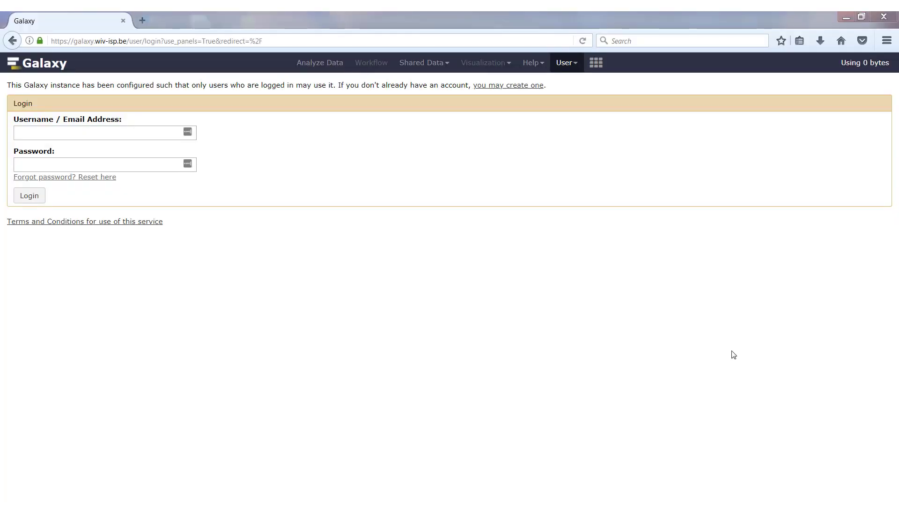
click(103, 132)
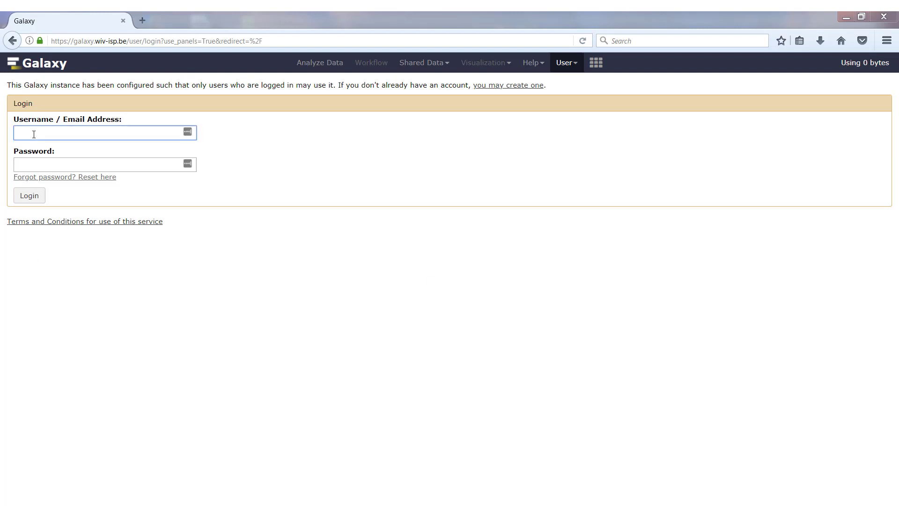
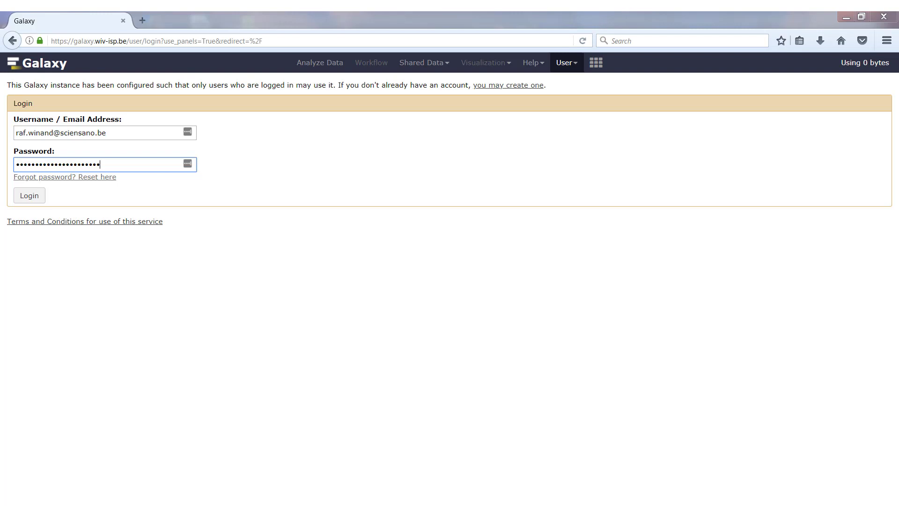
text(•)
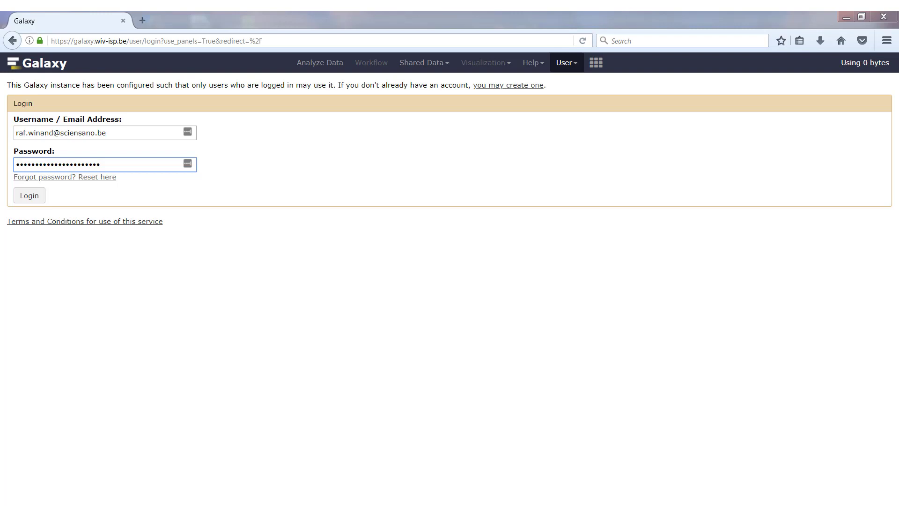
Submit the login and reach the Analyze Data home page with the two-fastq history.
click(29, 195)
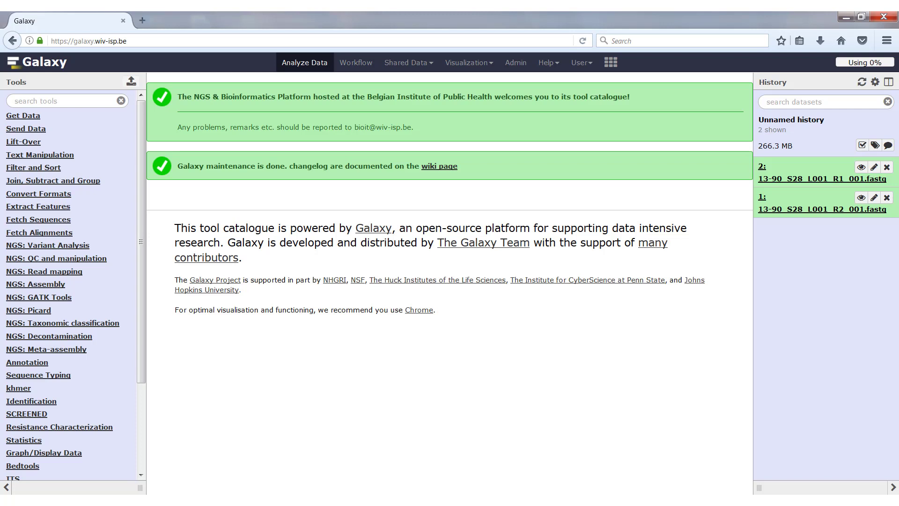
mouse_move(459, 489)
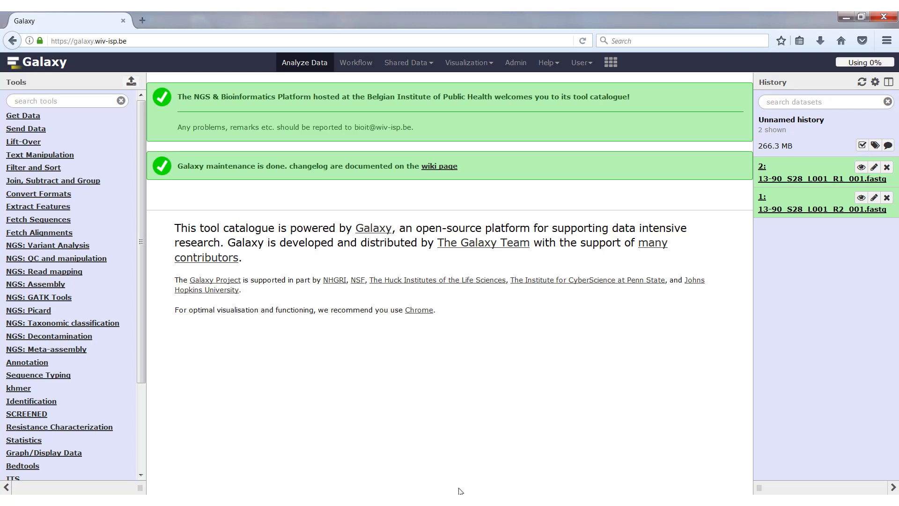
mouse_move(304, 61)
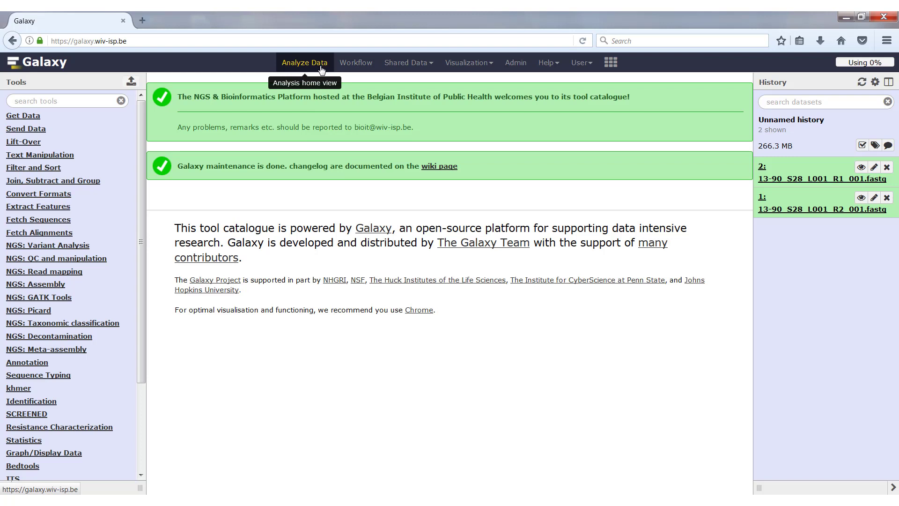
mouse_move(563, 88)
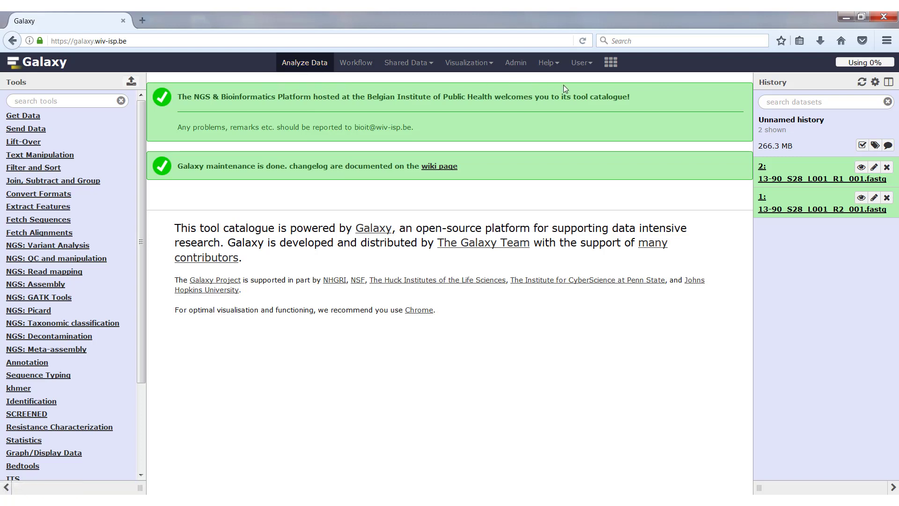
mouse_move(579, 61)
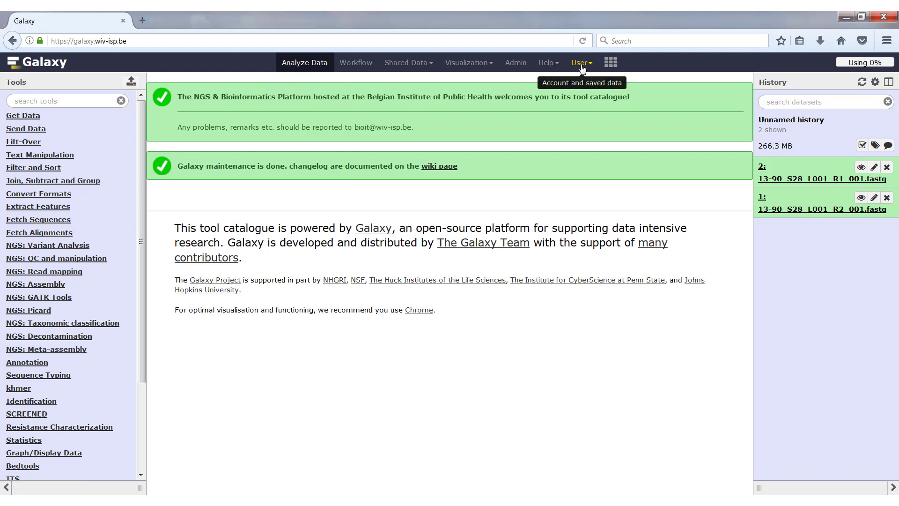
click(581, 62)
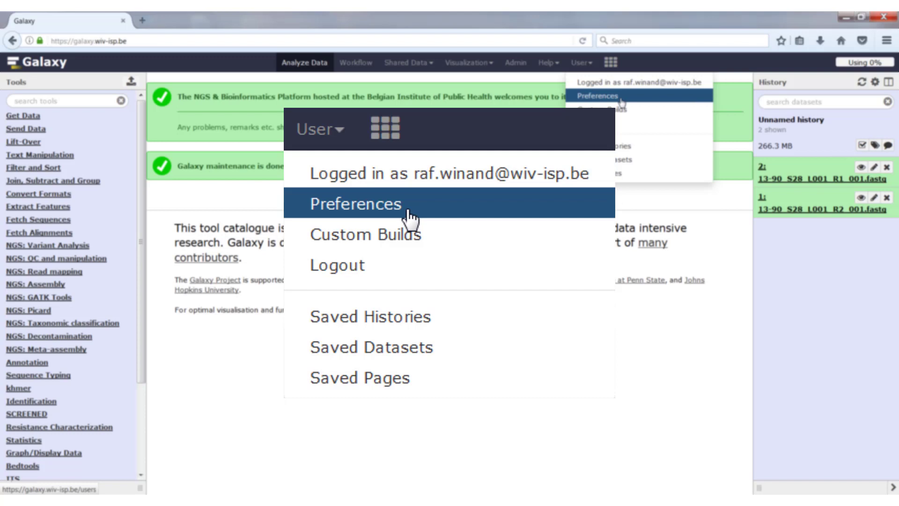
mouse_move(338, 264)
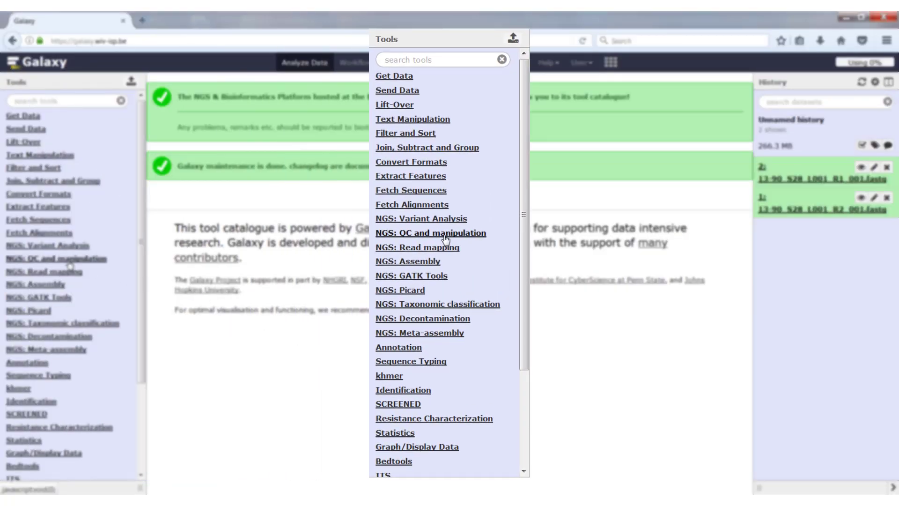
Open the FASTQ to FASTA converter from NGS: QC and manipulation, then collapse the category.
click(430, 233)
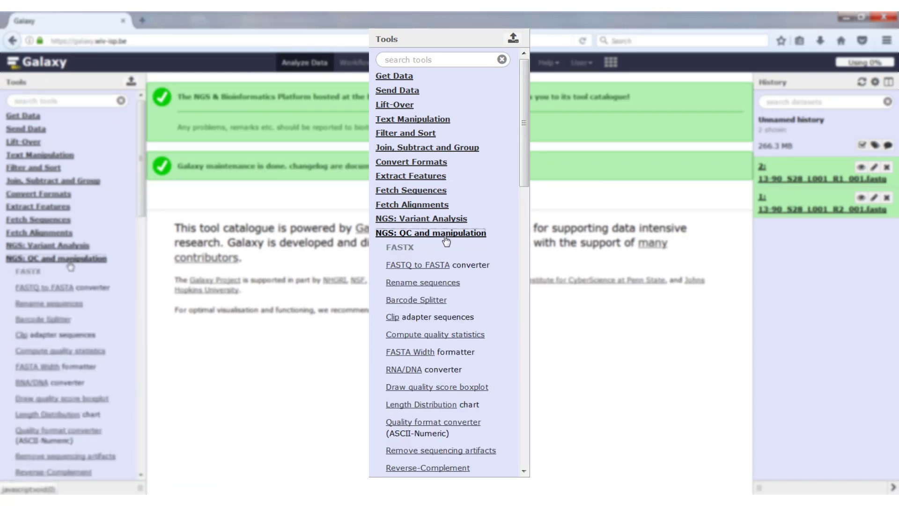
mouse_move(455, 257)
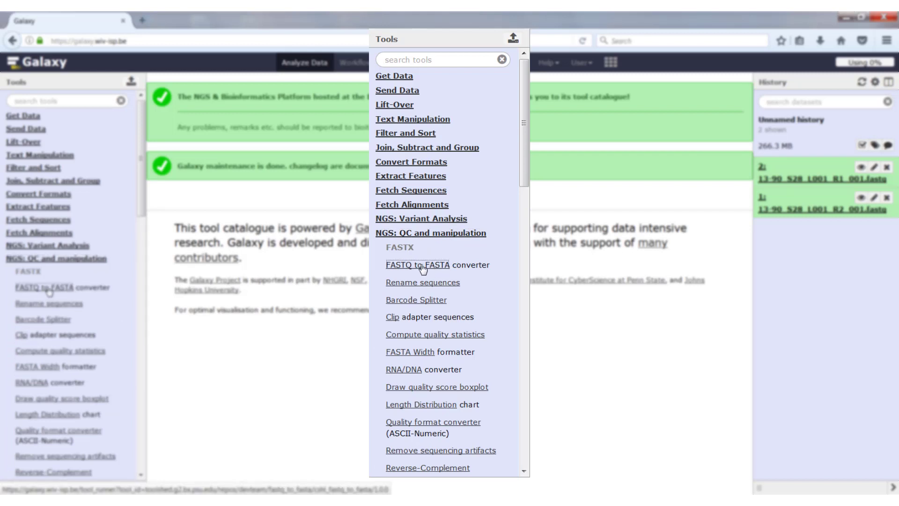
click(417, 264)
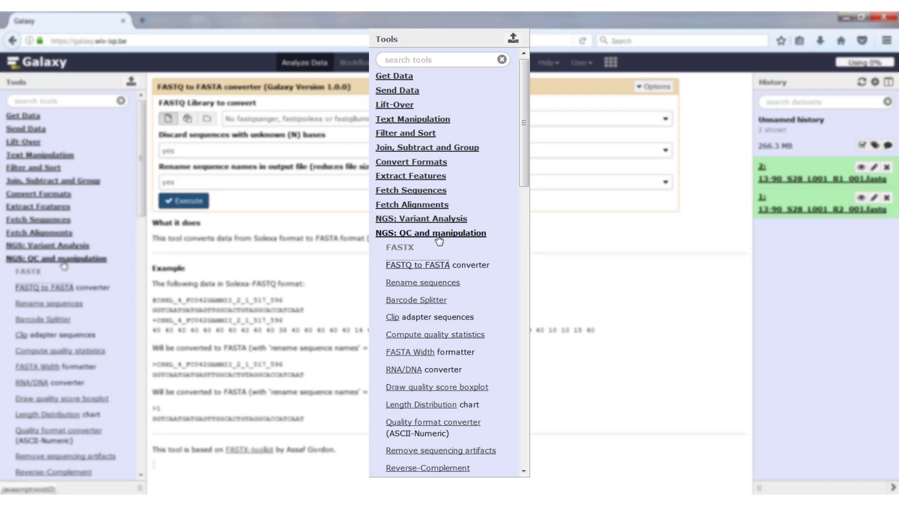
click(430, 233)
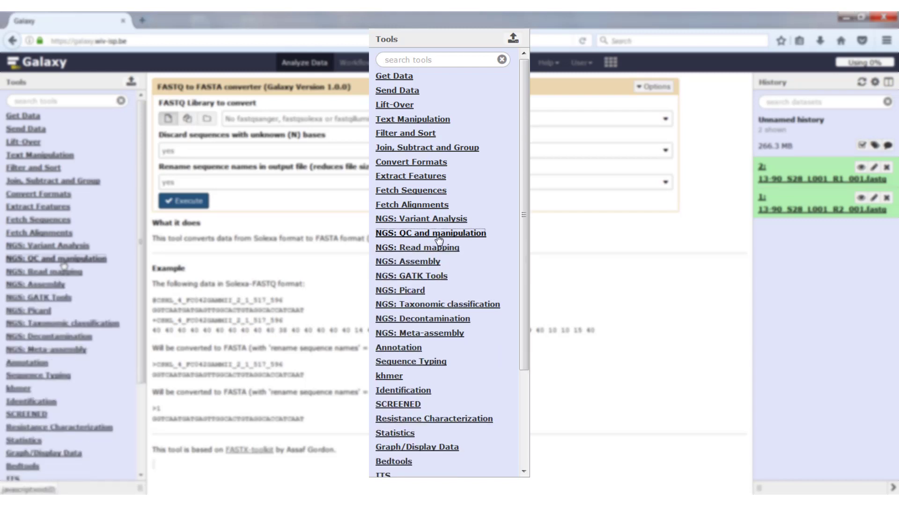
mouse_move(451, 237)
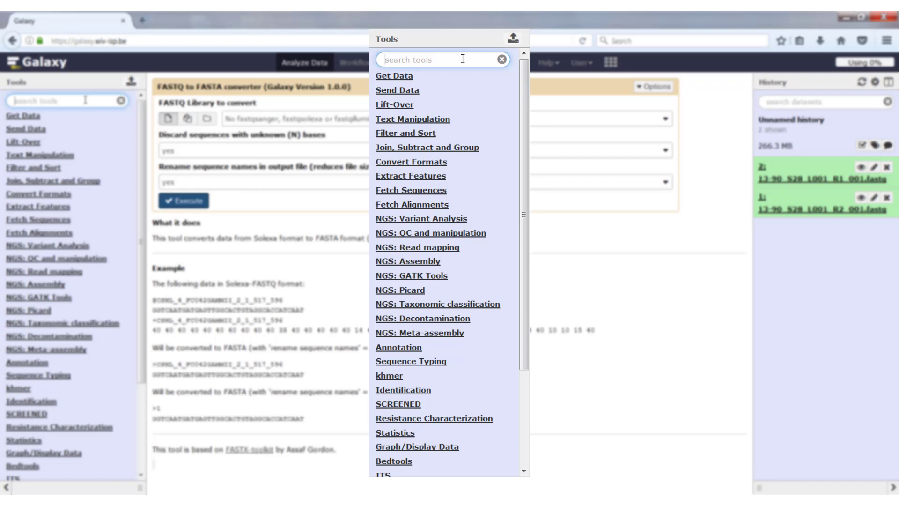
Search the tools for 'fq2' and open the fq2fa form with the R1 fastq as input.
text(fq2)
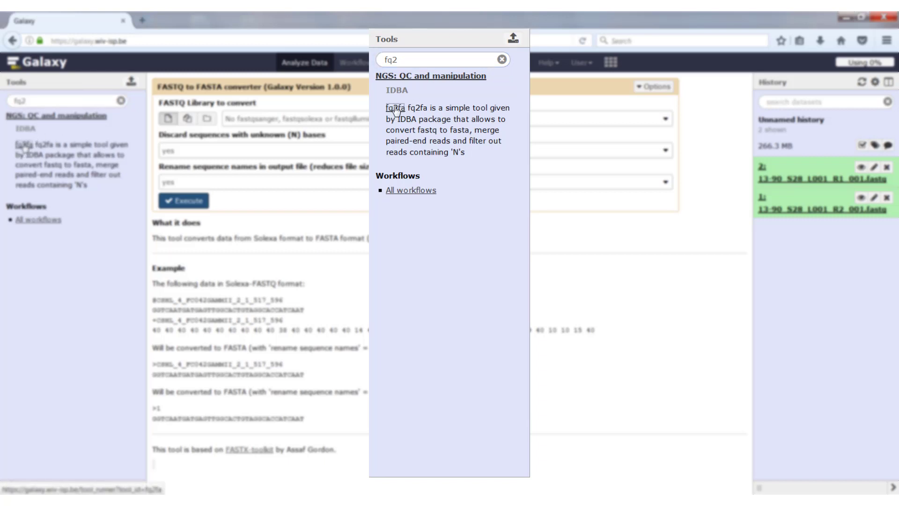
click(388, 116)
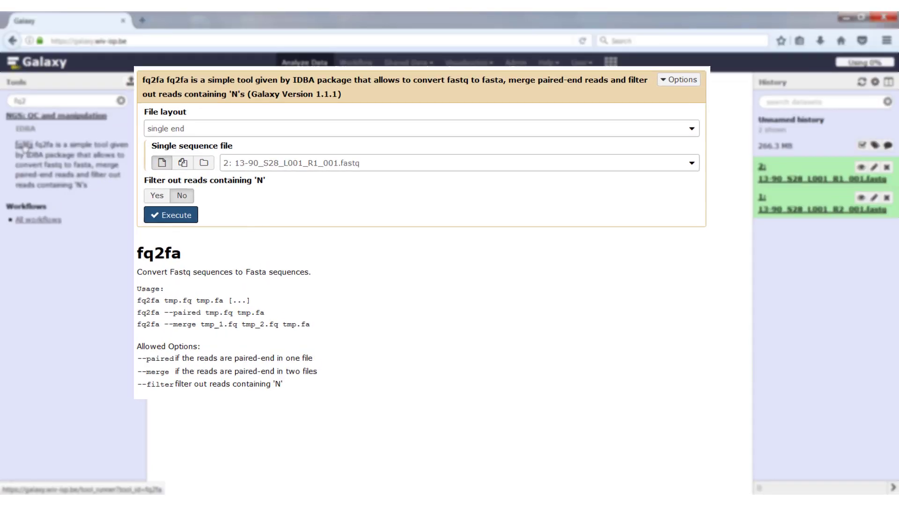
scroll(down, 3)
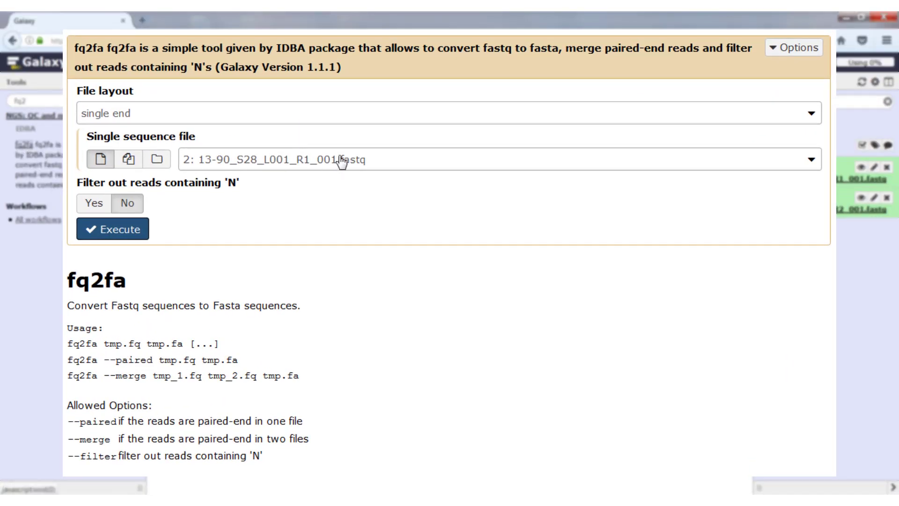
mouse_move(252, 166)
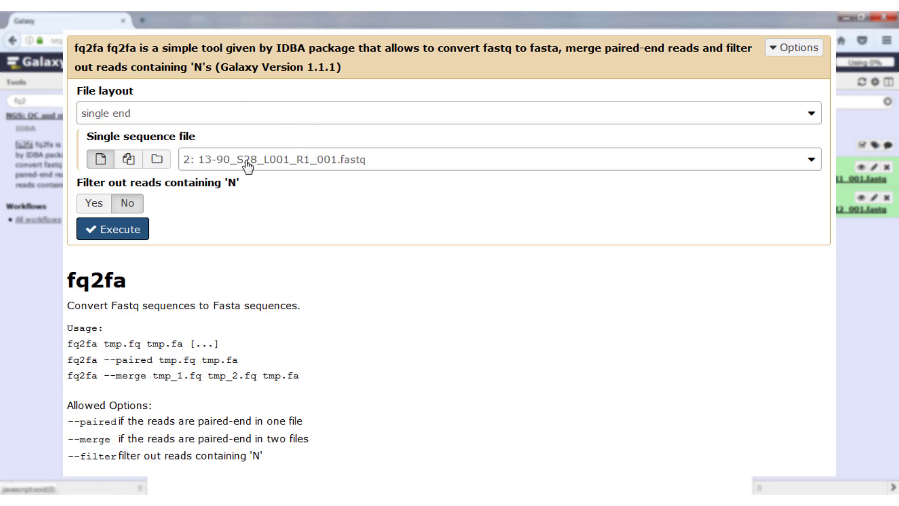
mouse_move(323, 159)
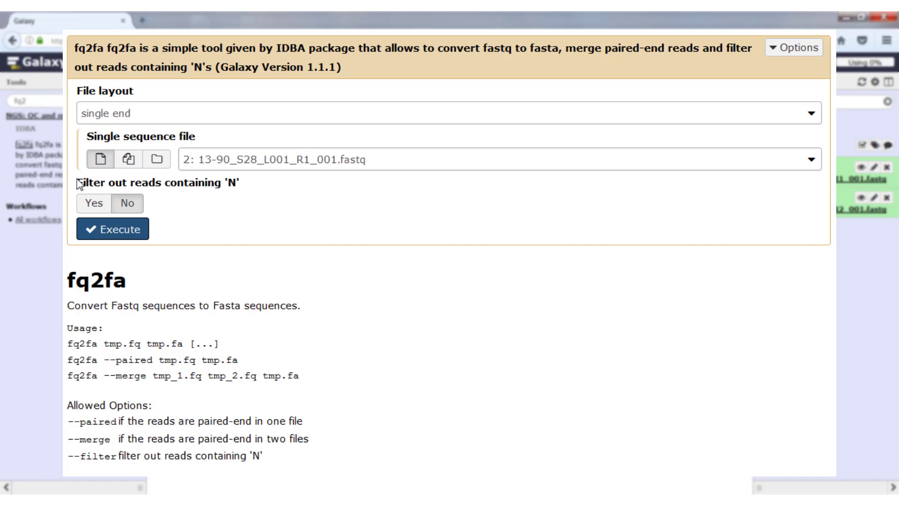
mouse_move(97, 203)
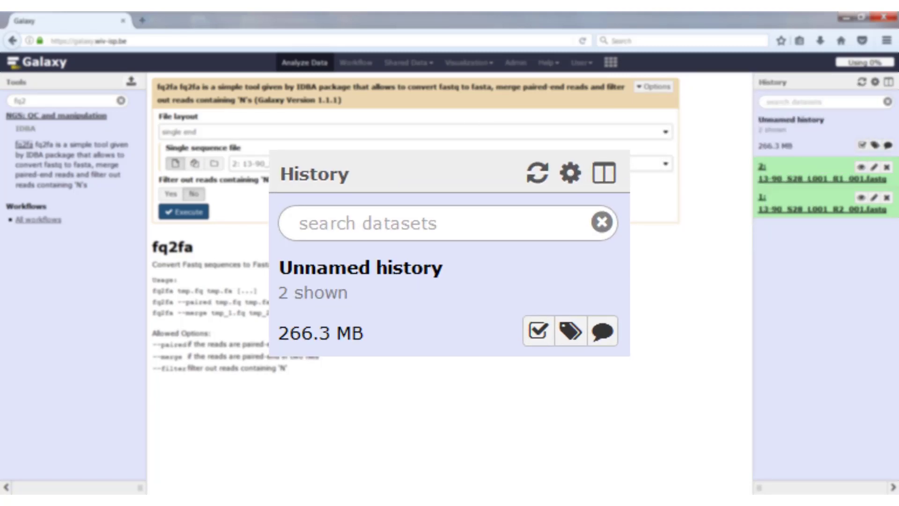
mouse_move(528, 197)
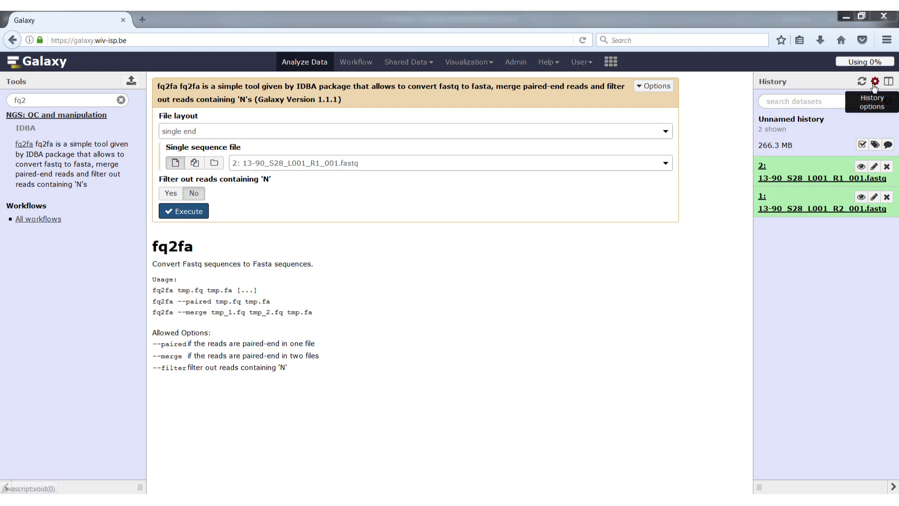
click(873, 81)
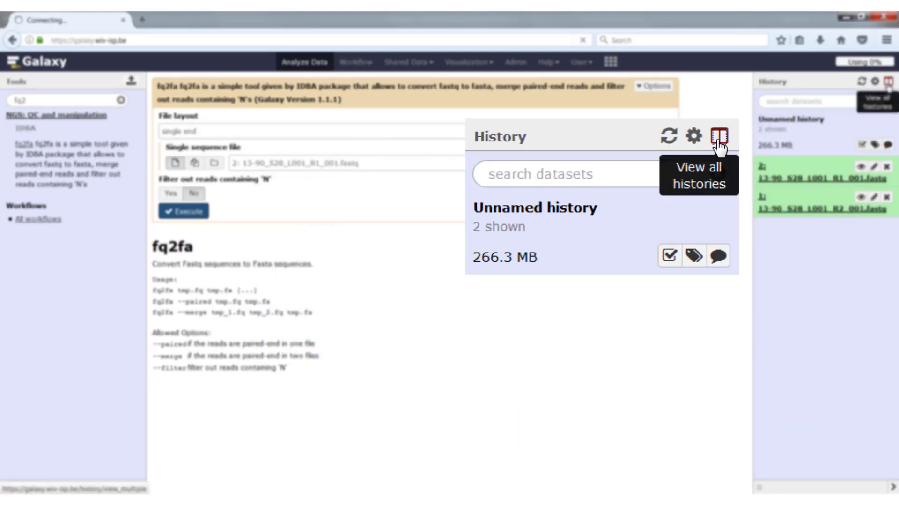
View Demo and the two unnamed histories side by side, then return to analysis.
click(719, 131)
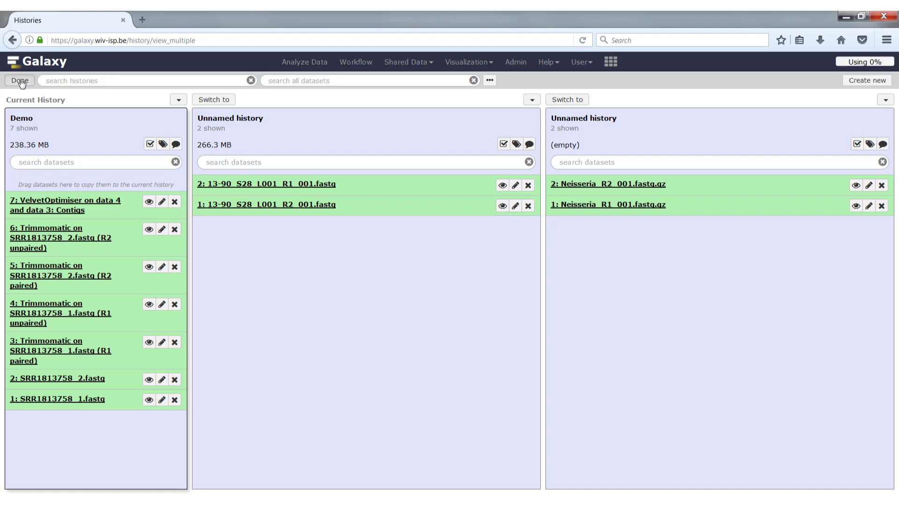
click(20, 80)
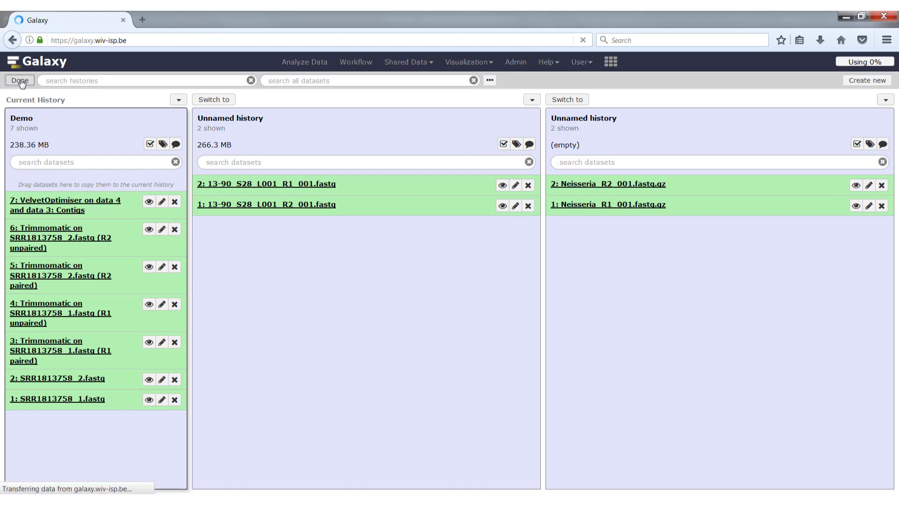
Return to the analysis page with Demo current and open the User account menu.
click(19, 80)
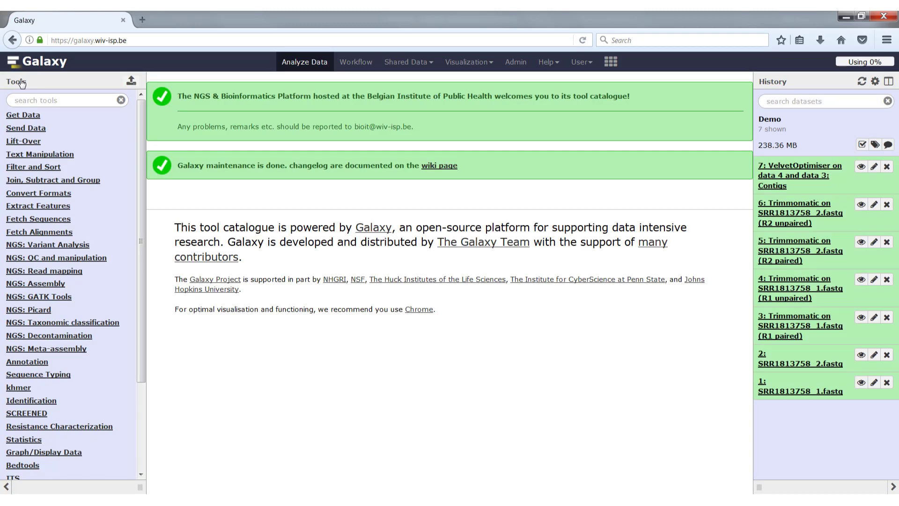
mouse_move(843, 435)
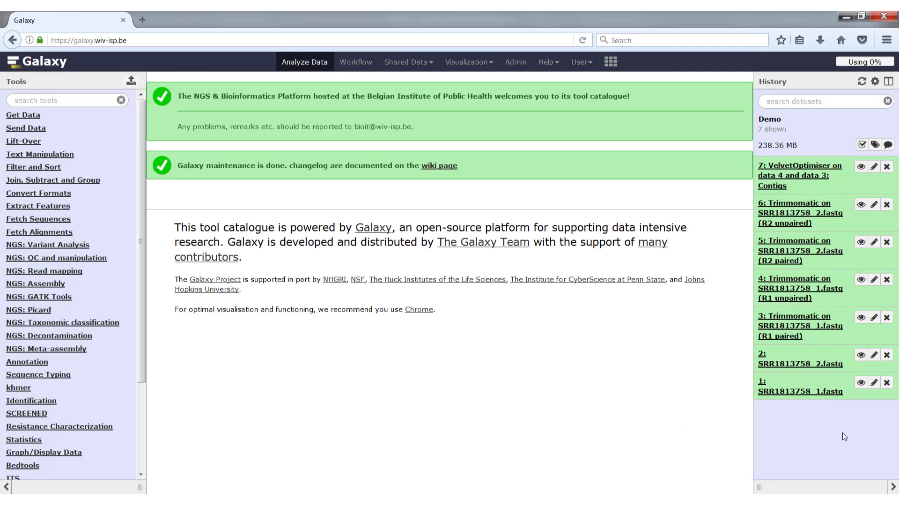
mouse_move(841, 435)
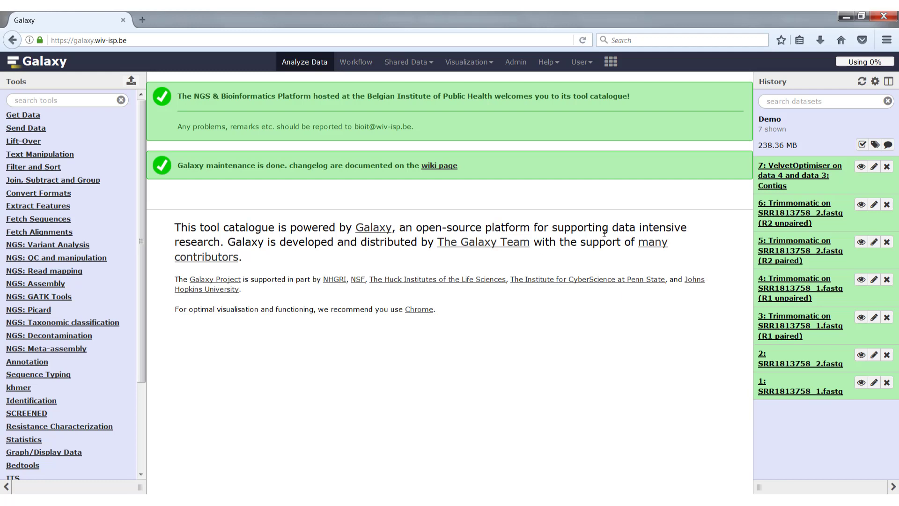
mouse_move(580, 61)
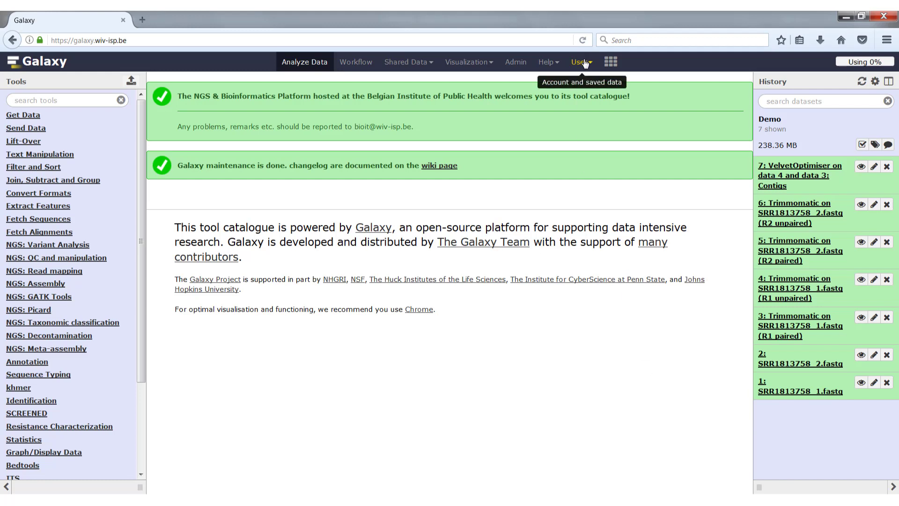
mouse_move(585, 64)
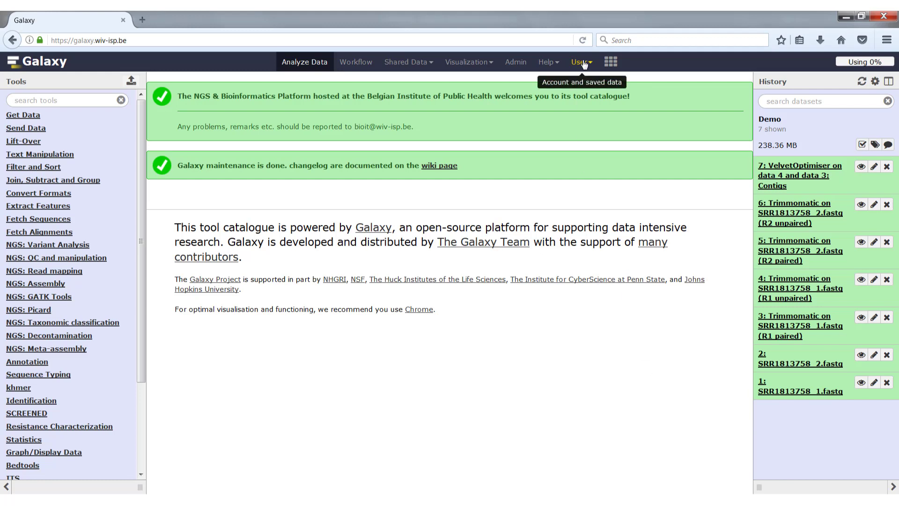
click(581, 62)
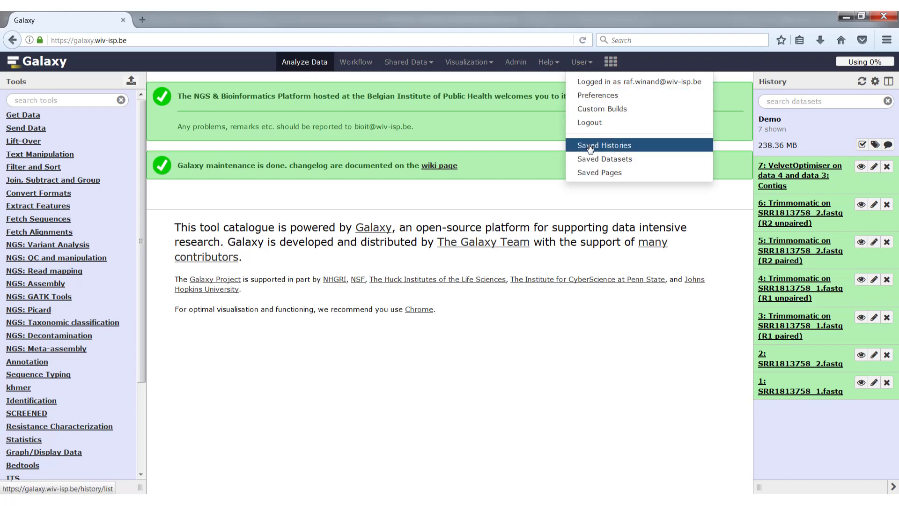
Switch to the 266.3 MB unnamed history via Saved Histories and go back to Analyze Data.
click(602, 145)
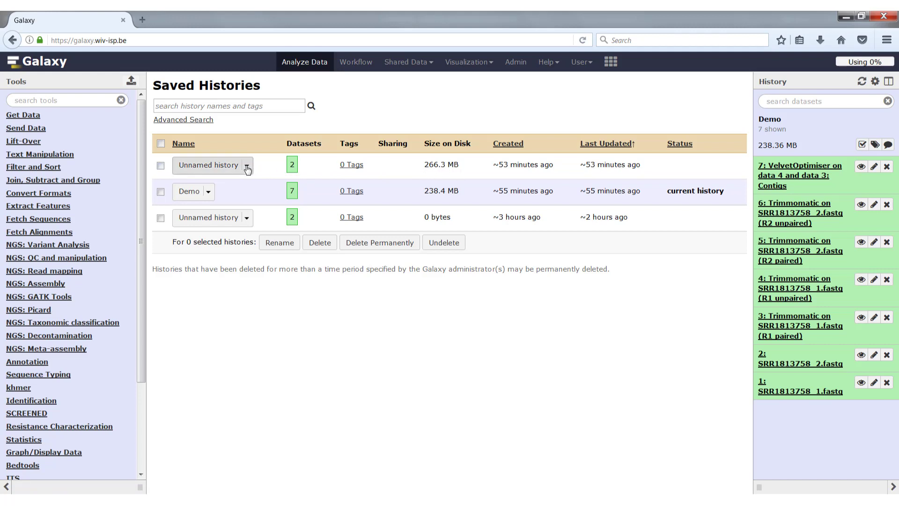
click(246, 165)
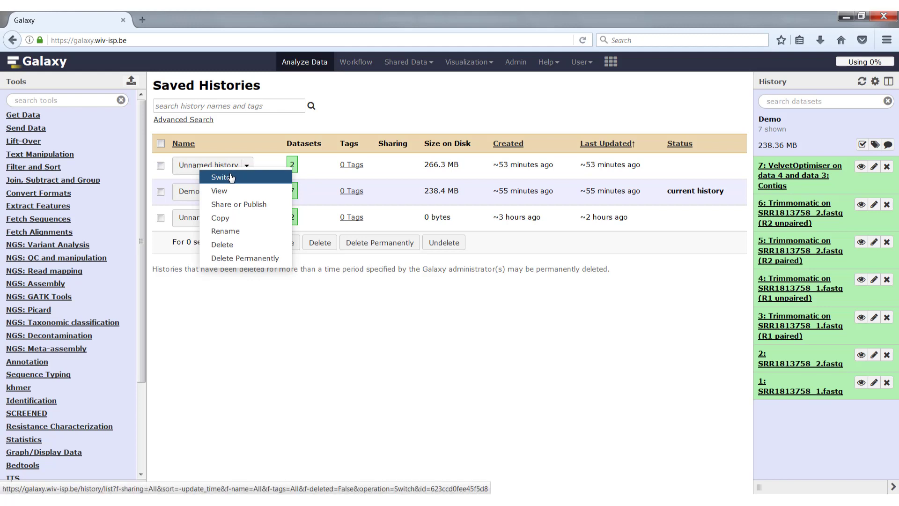
click(220, 177)
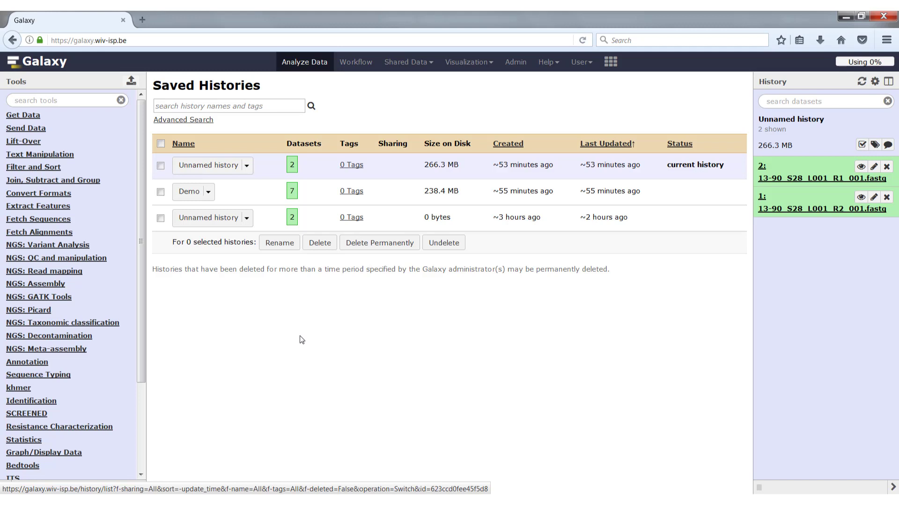
mouse_move(304, 61)
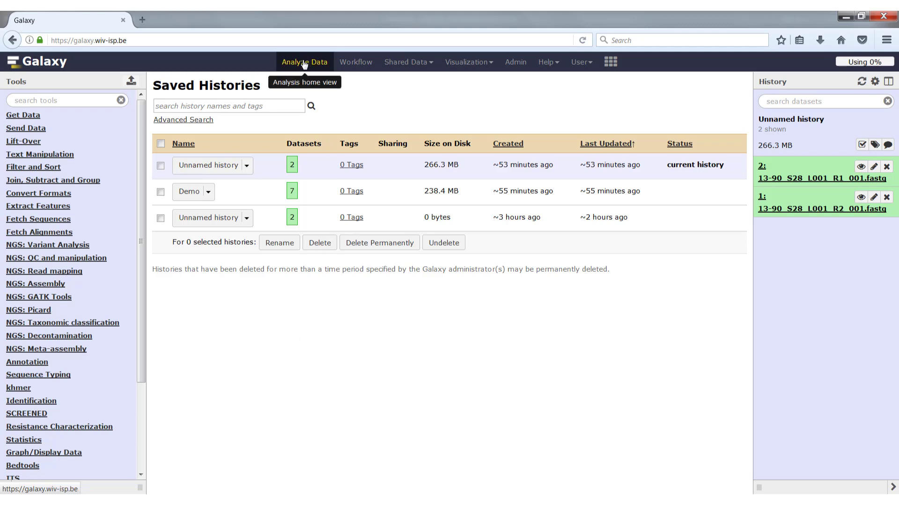
click(304, 62)
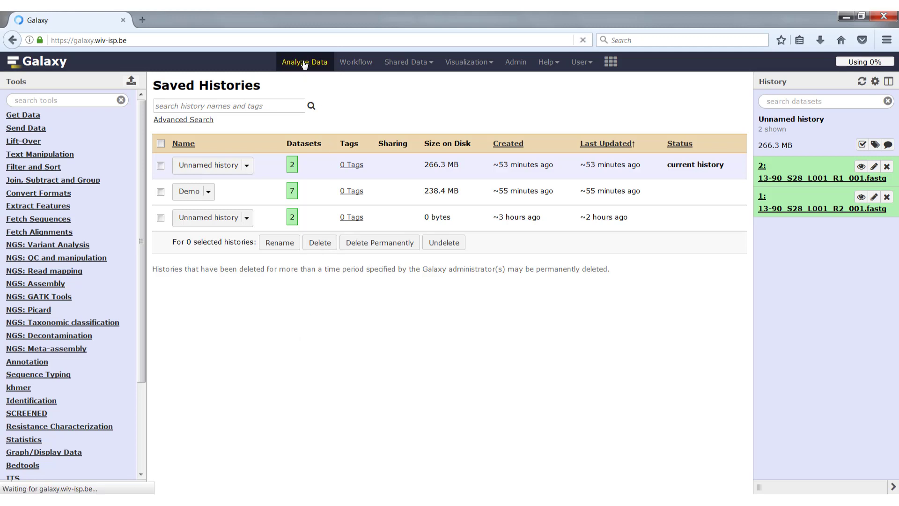
click(305, 62)
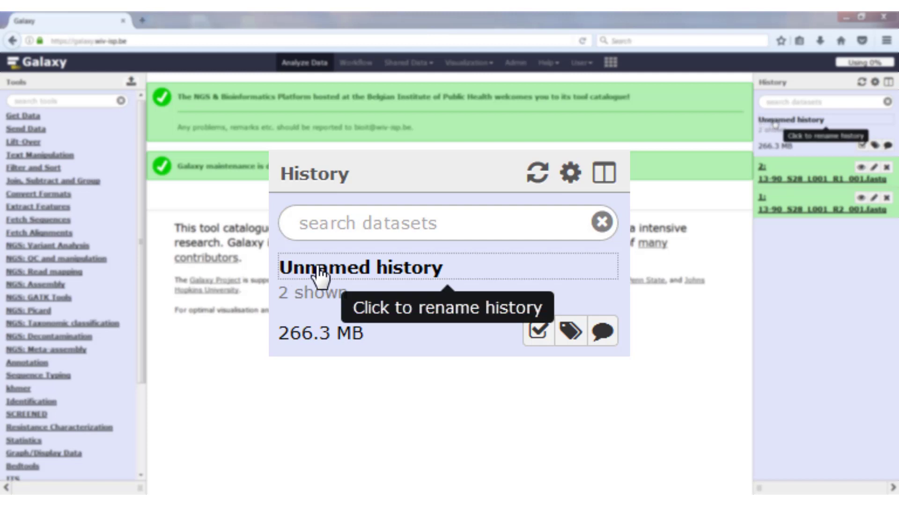
mouse_move(443, 274)
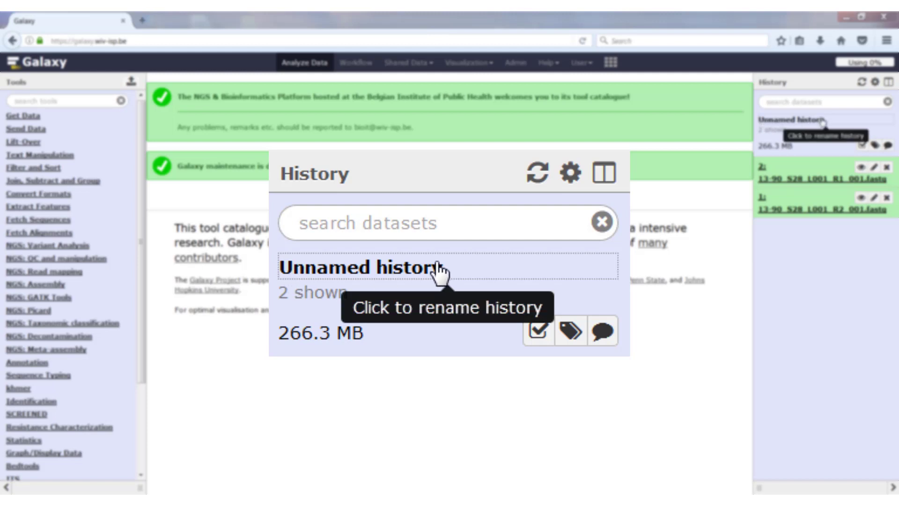
Rename the current Unnamed history to 'New name'.
click(373, 267)
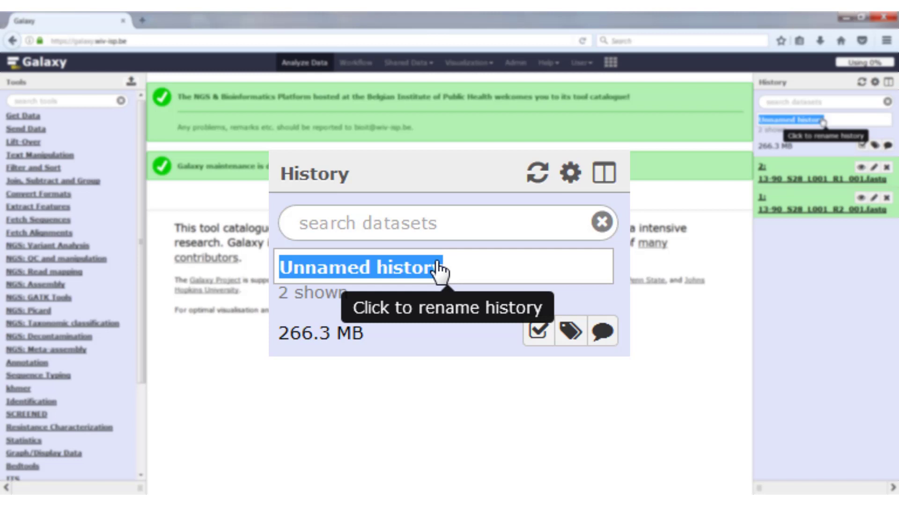
text(New)
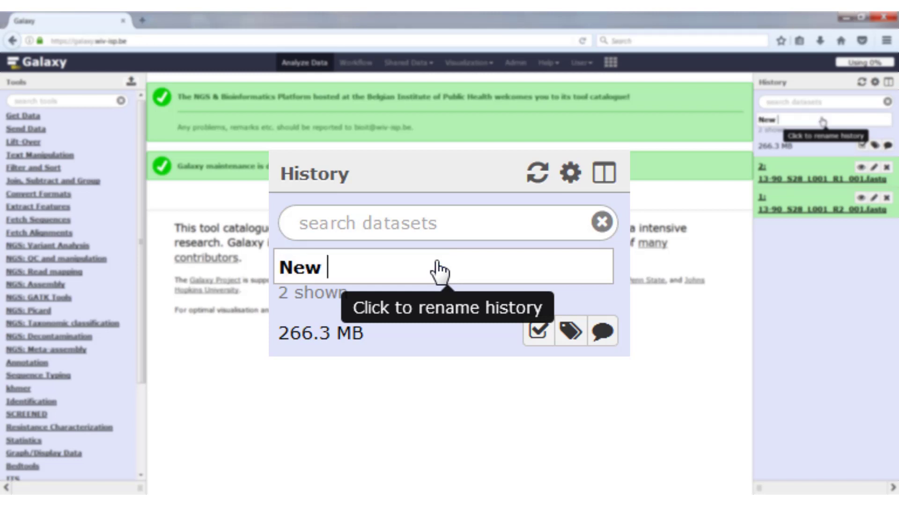
text(name)
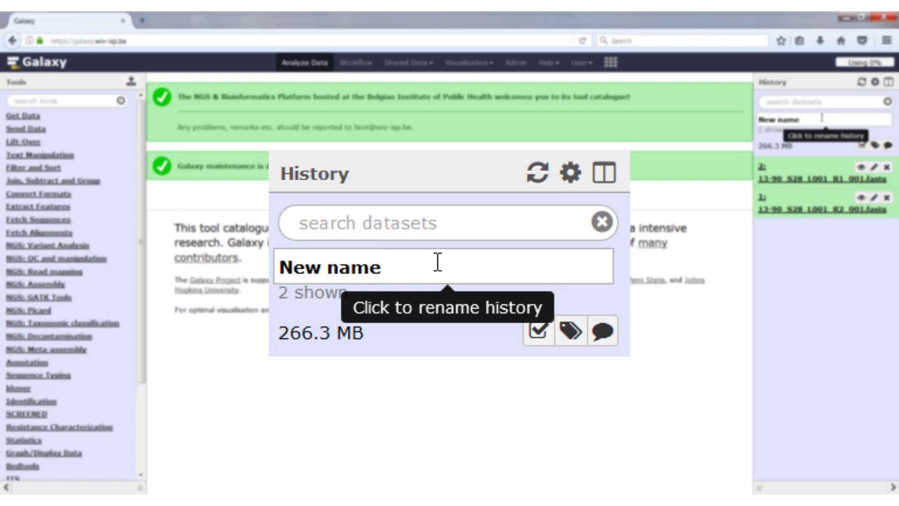
mouse_move(405, 343)
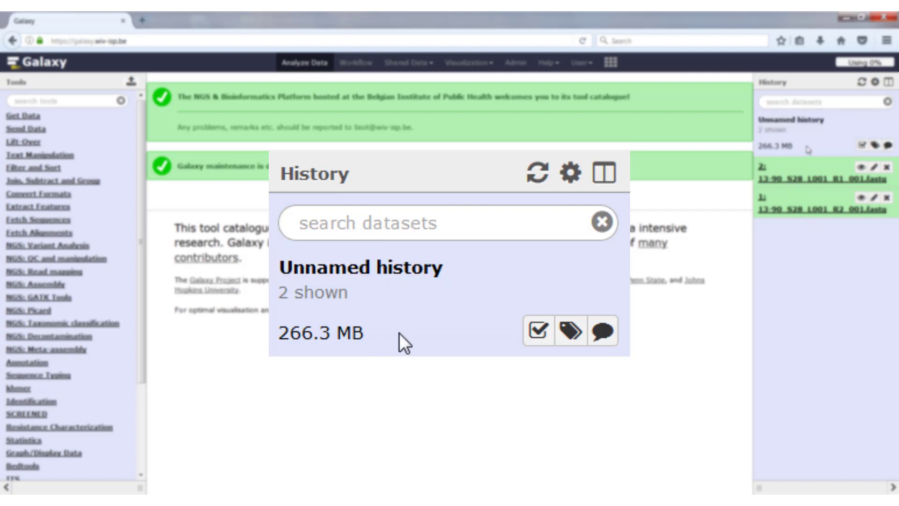
mouse_move(372, 278)
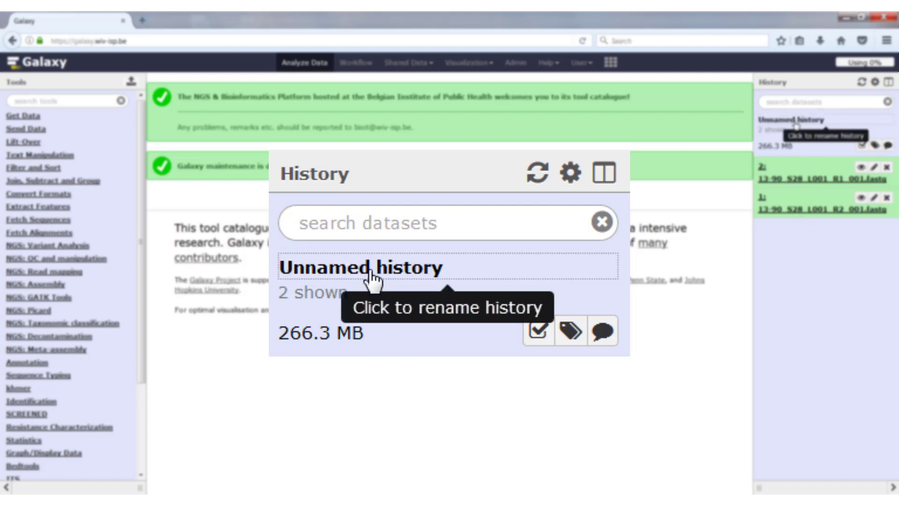
text(New)
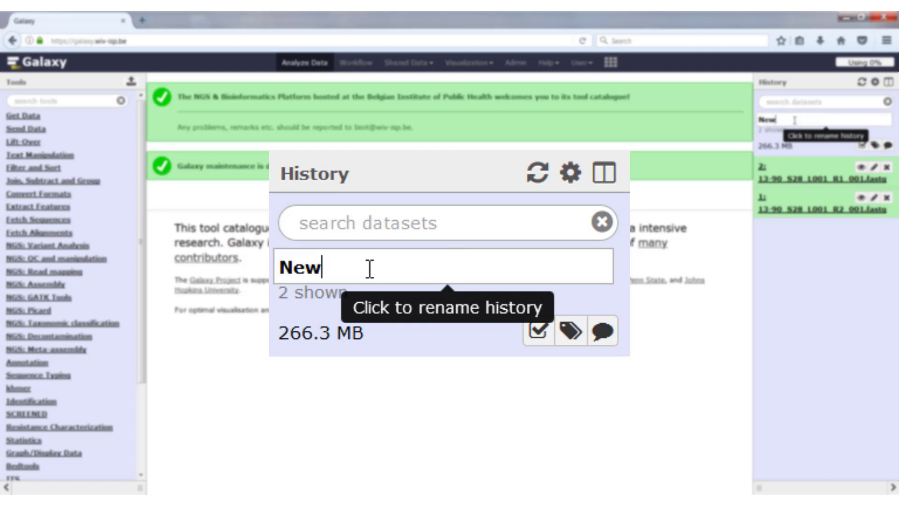
text(name)
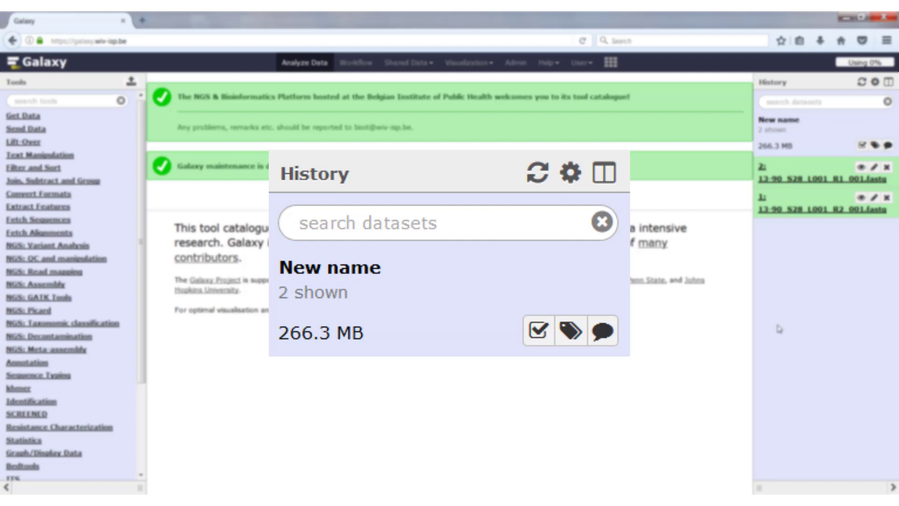
mouse_move(778, 327)
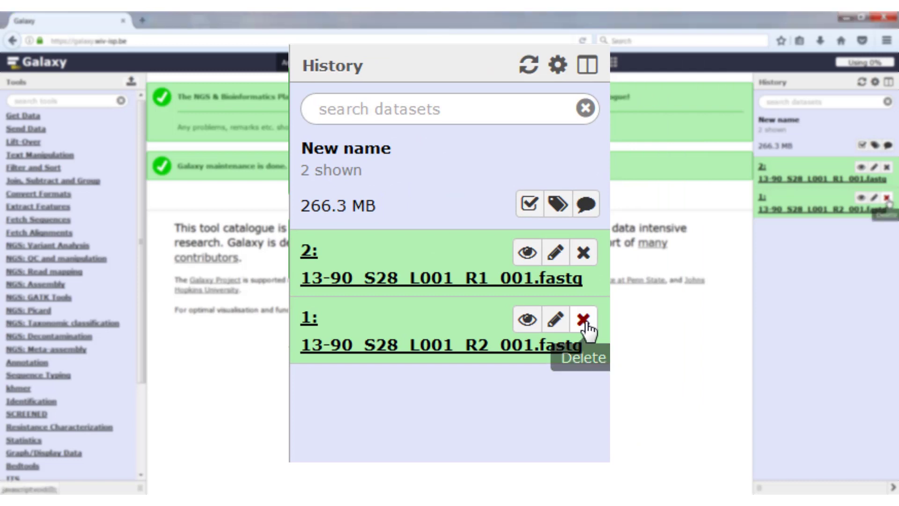
click(583, 317)
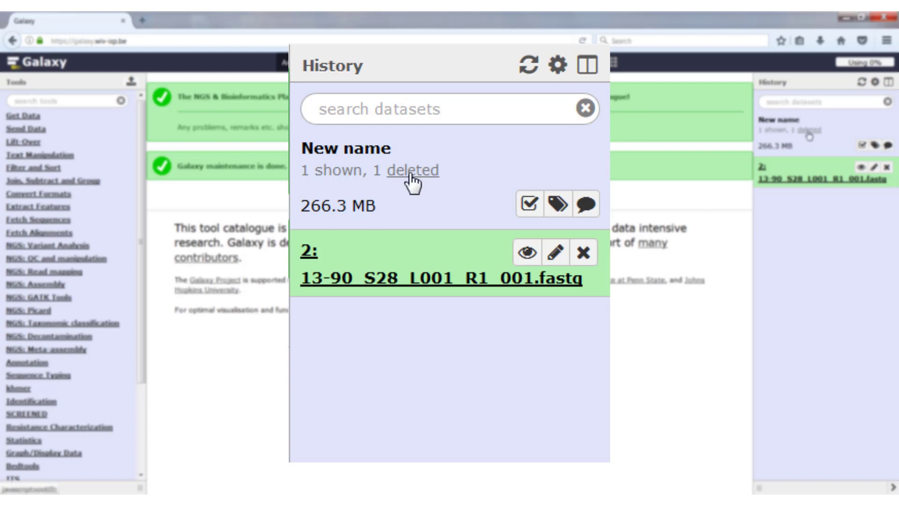
click(431, 171)
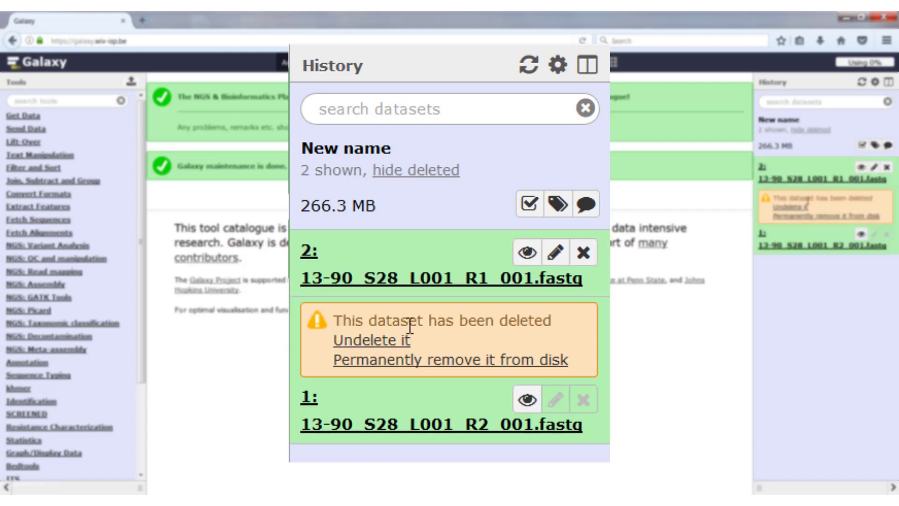
mouse_move(335, 399)
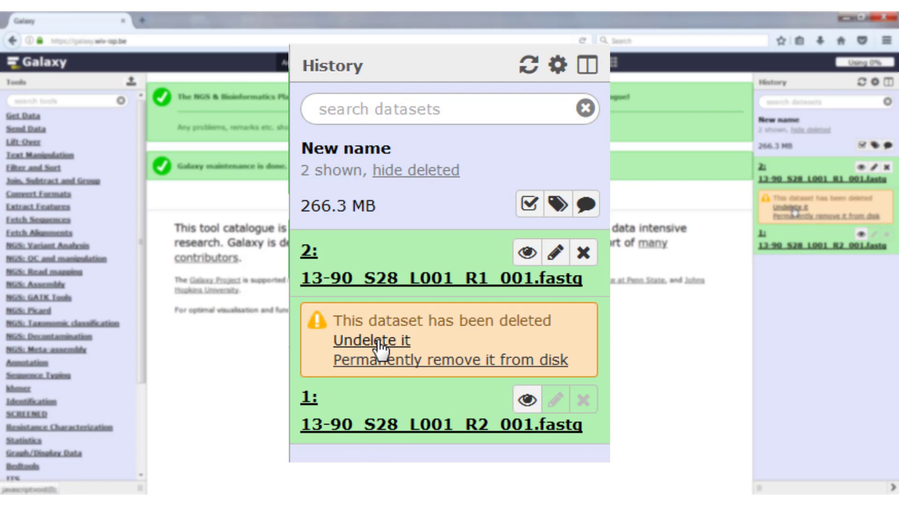
mouse_move(368, 373)
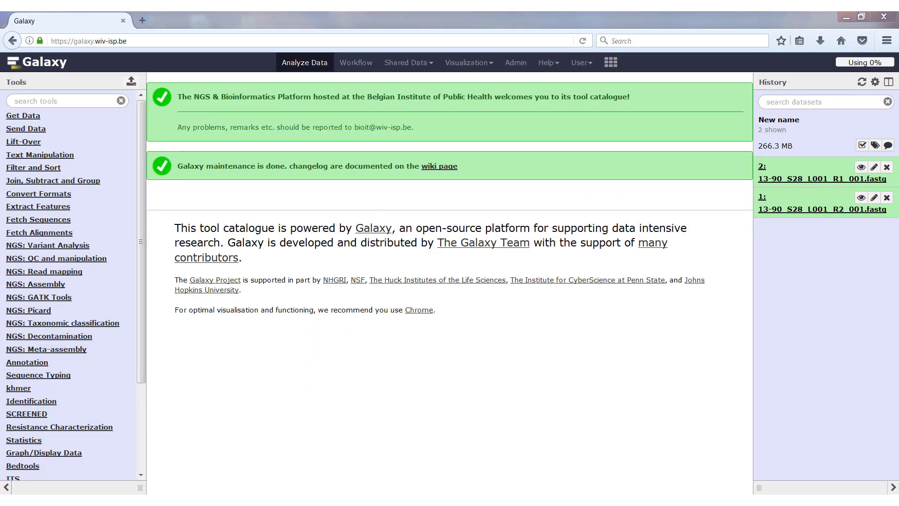
mouse_move(813, 407)
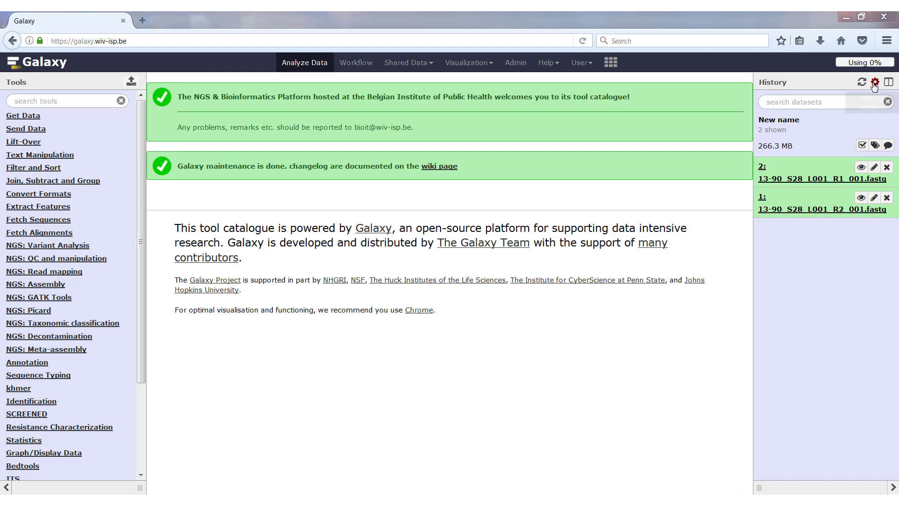
click(875, 82)
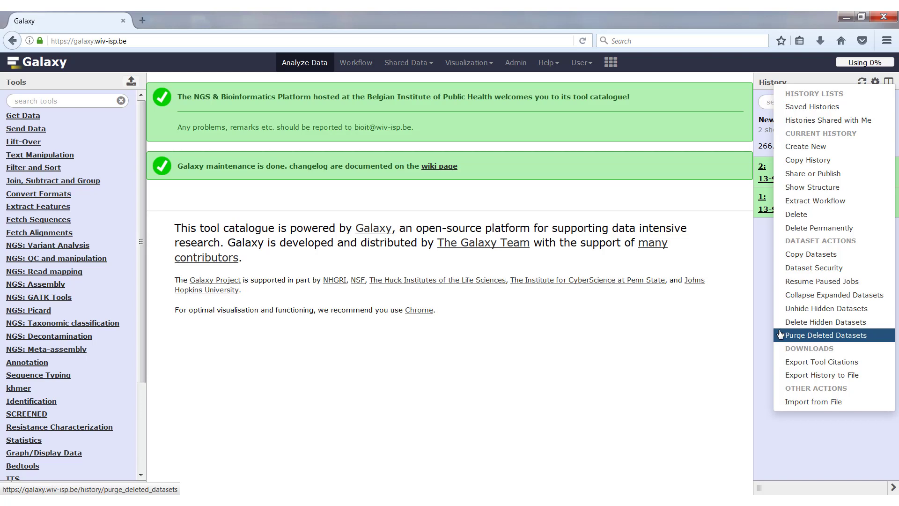
mouse_move(826, 321)
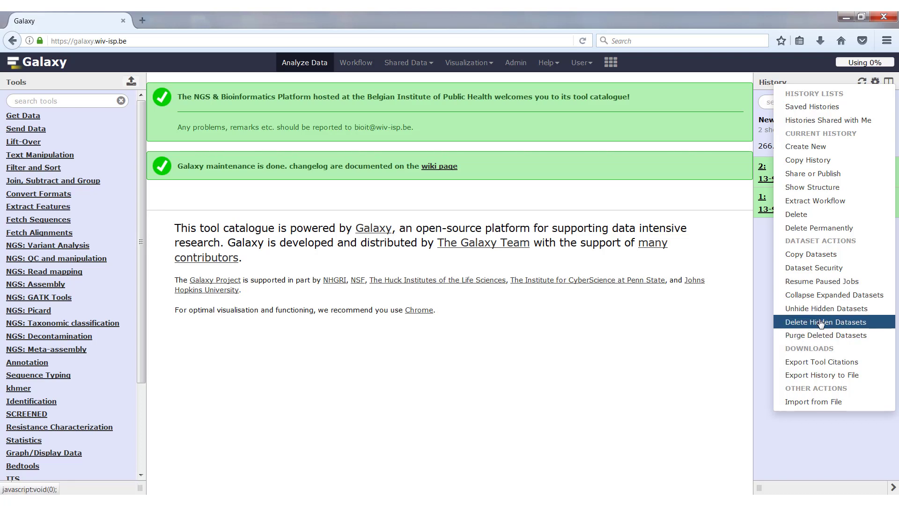
mouse_move(824, 308)
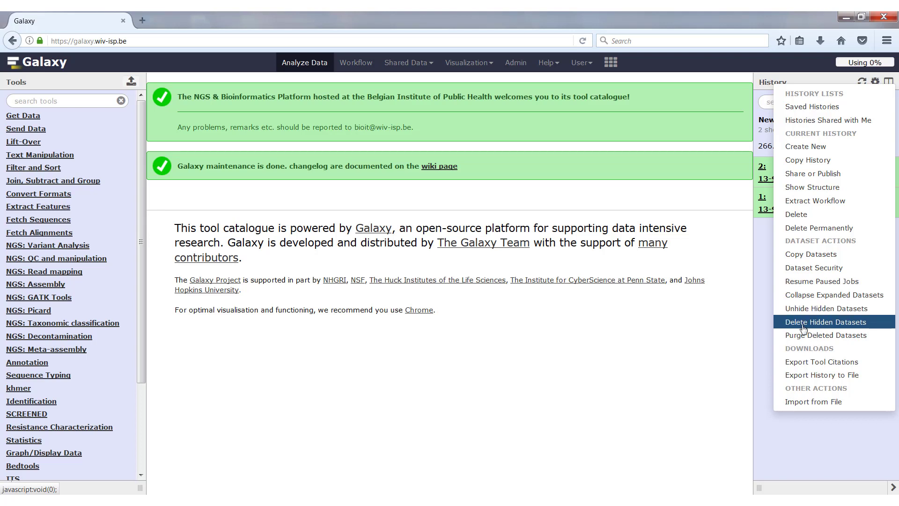
mouse_move(802, 322)
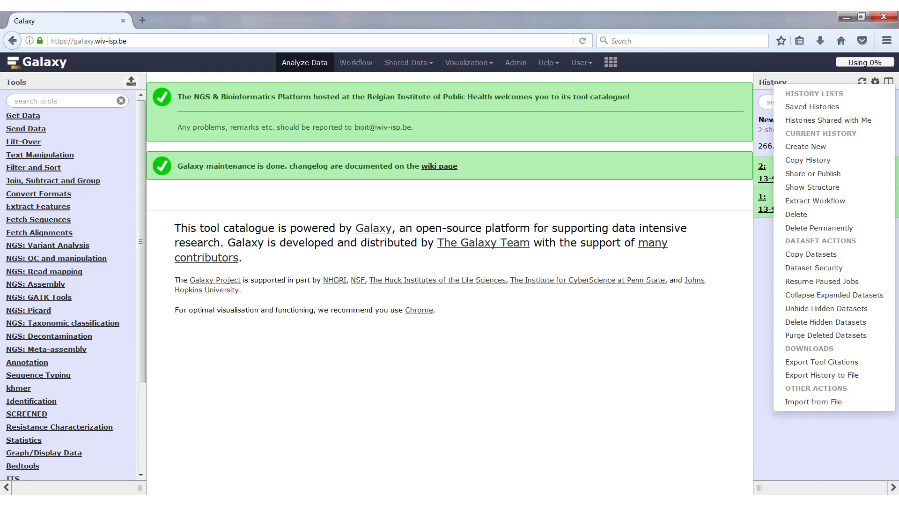
click(889, 81)
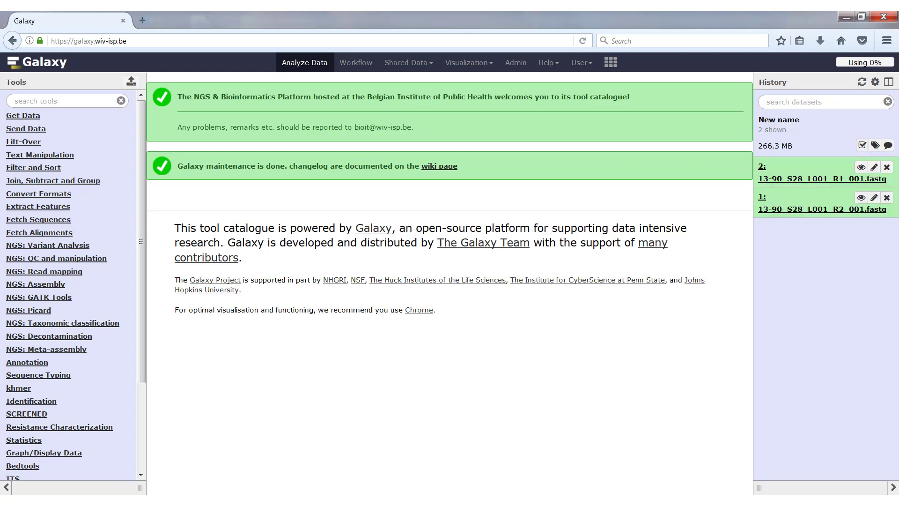
mouse_move(780, 377)
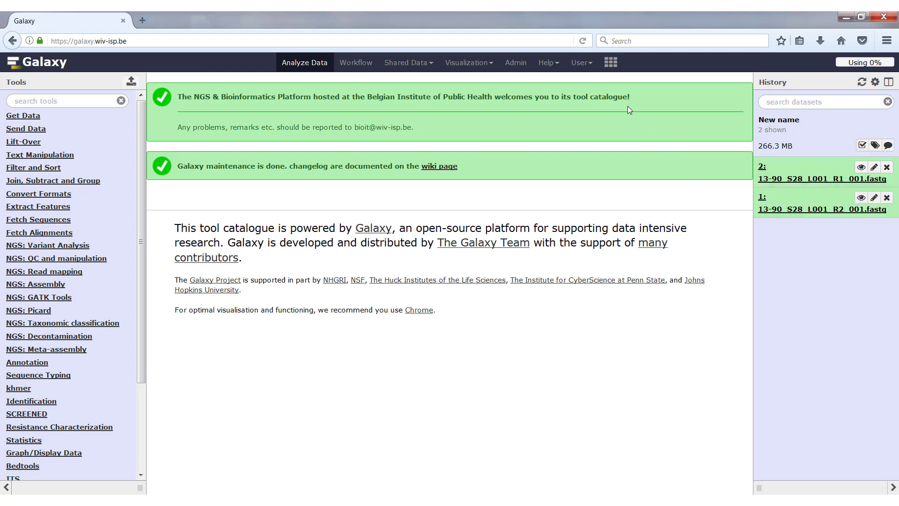
mouse_move(611, 62)
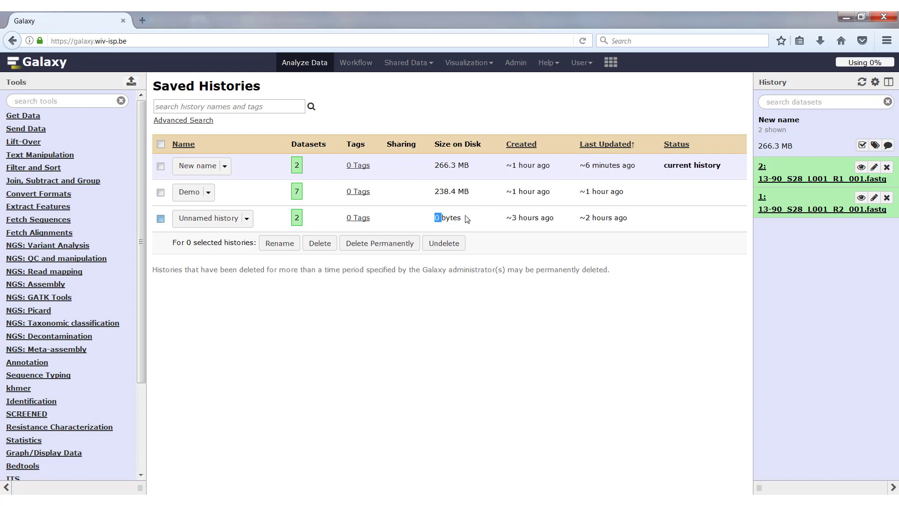
Switch to the Neisseria Unnamed history from Saved Histories and return to Analyze Data.
click(160, 218)
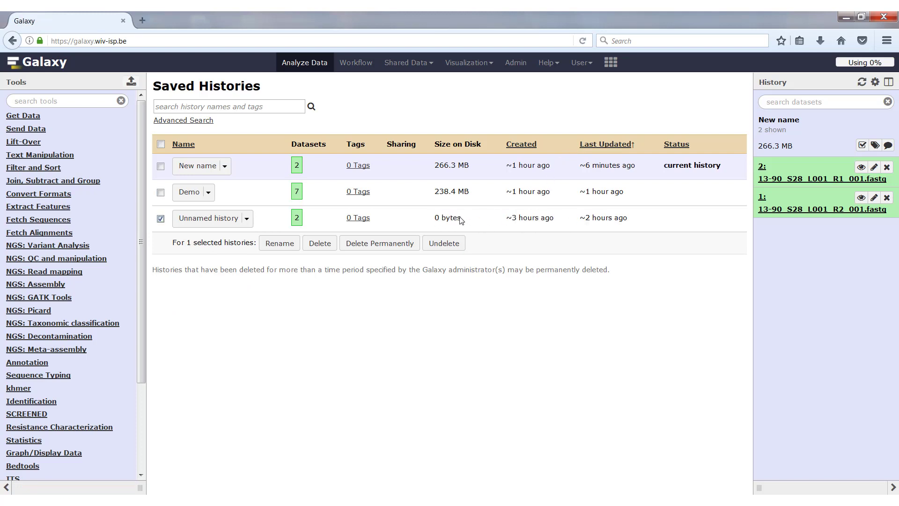
click(246, 218)
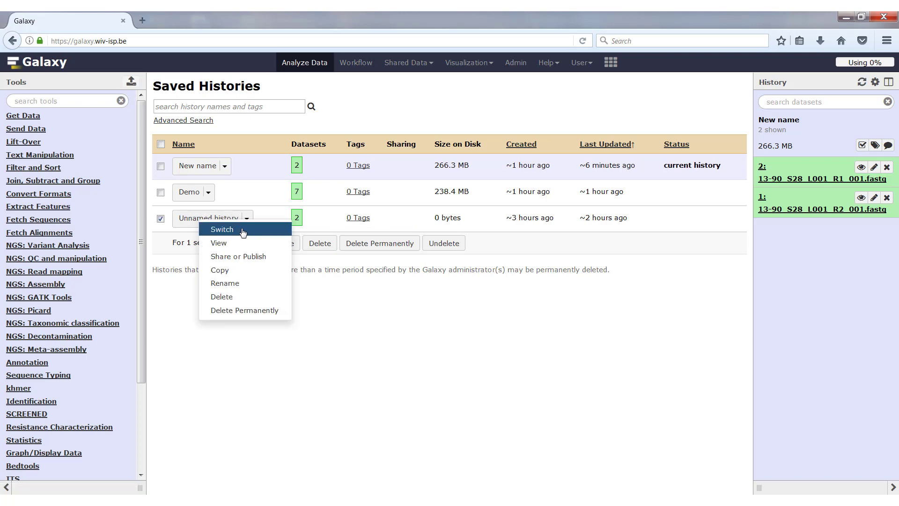
click(220, 229)
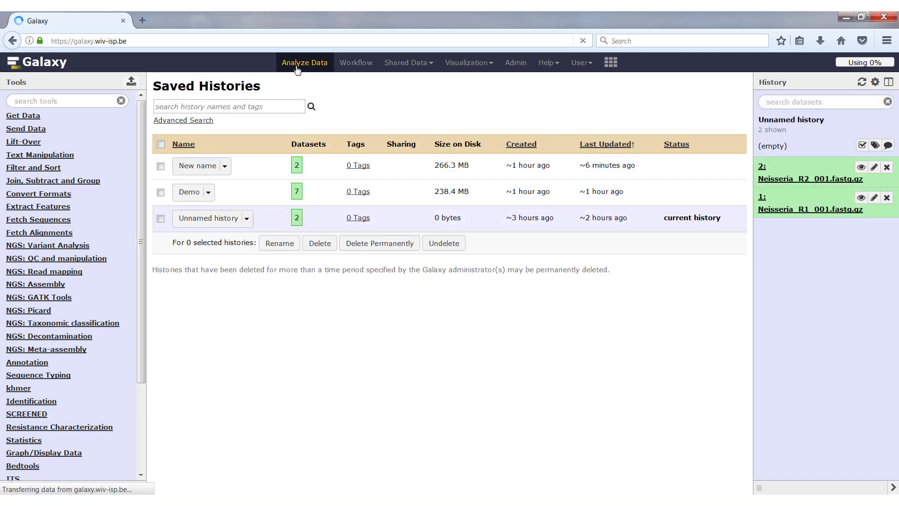
click(304, 63)
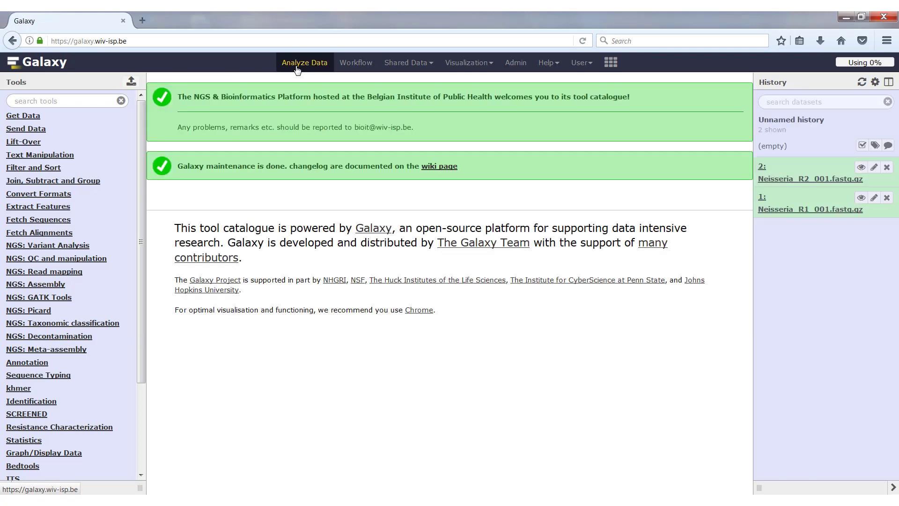
mouse_move(847, 271)
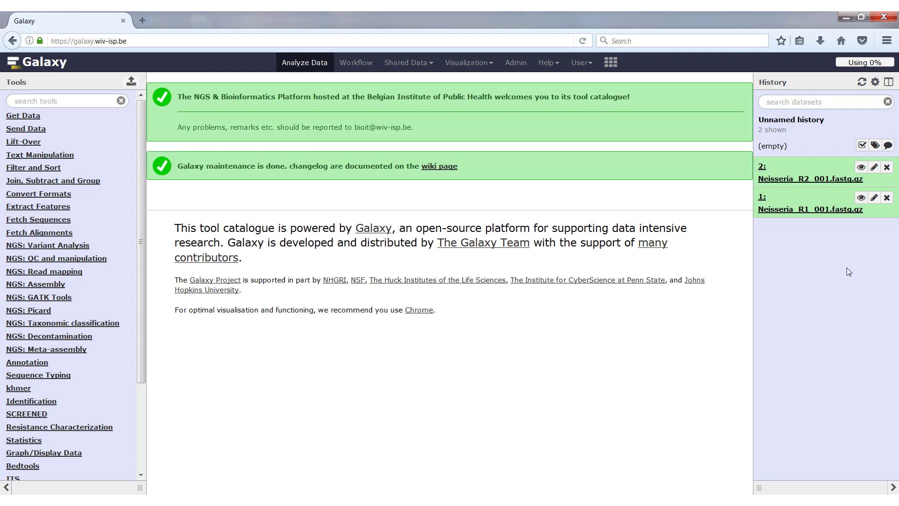
mouse_move(831, 282)
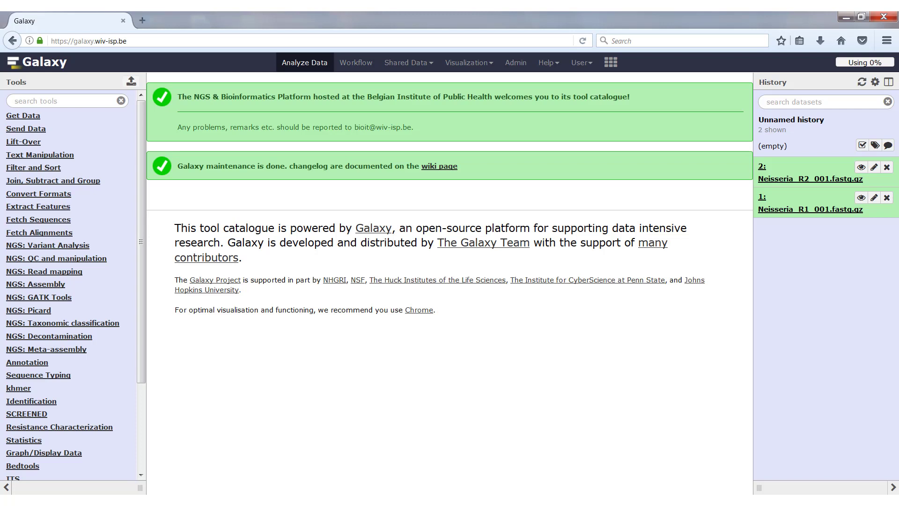
mouse_move(415, 133)
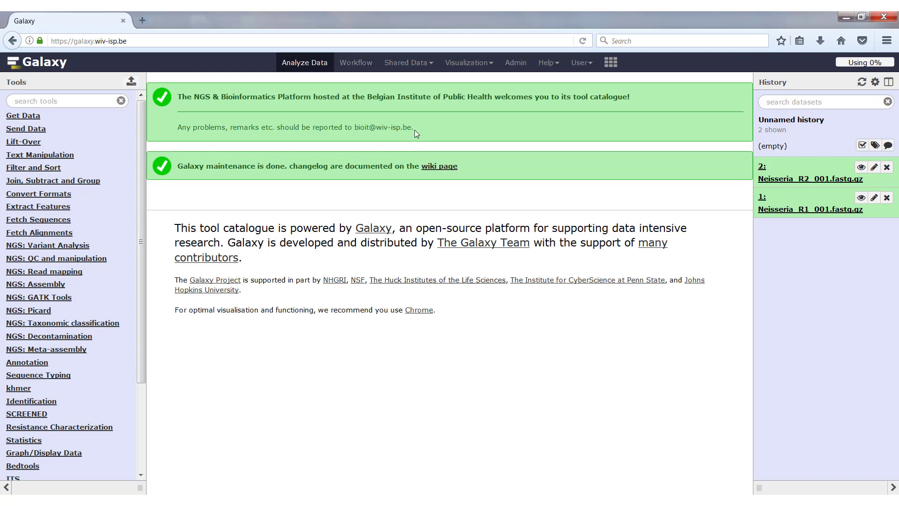
Switch back to the New name history via User > Saved Histories and return home.
click(579, 61)
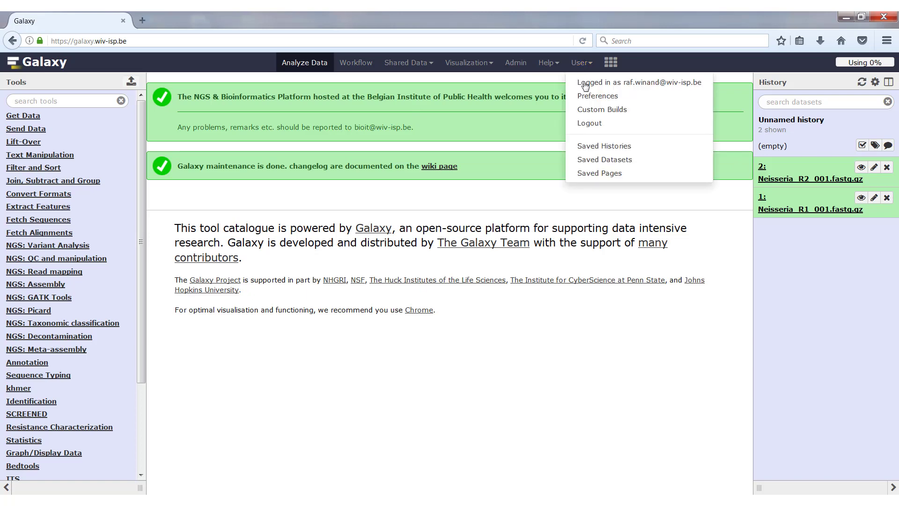
click(603, 146)
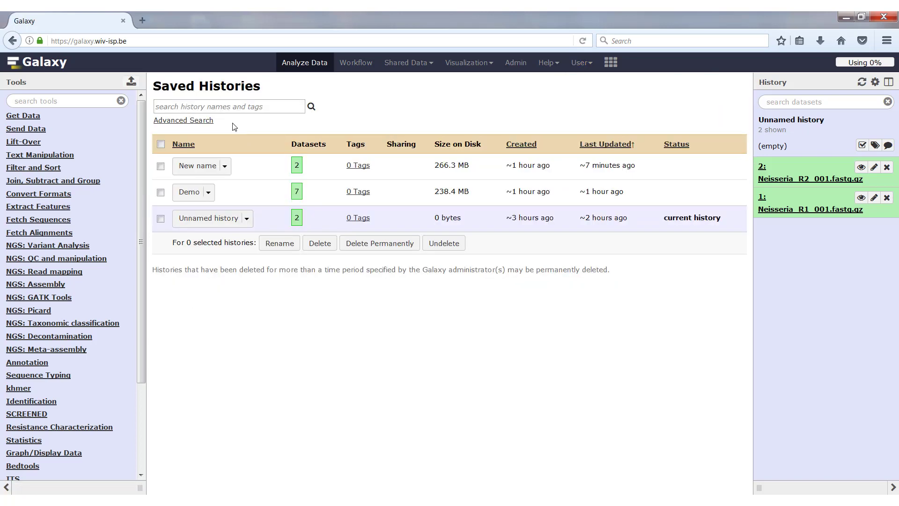
click(224, 166)
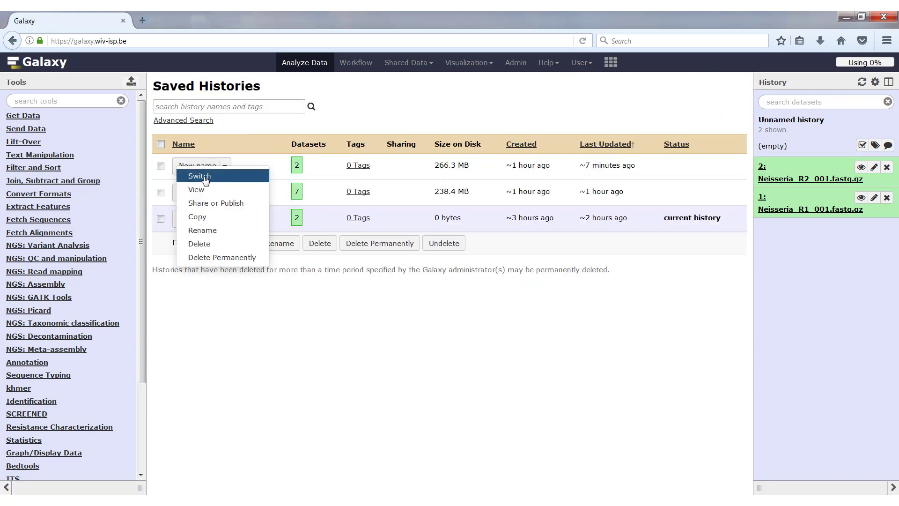
click(198, 175)
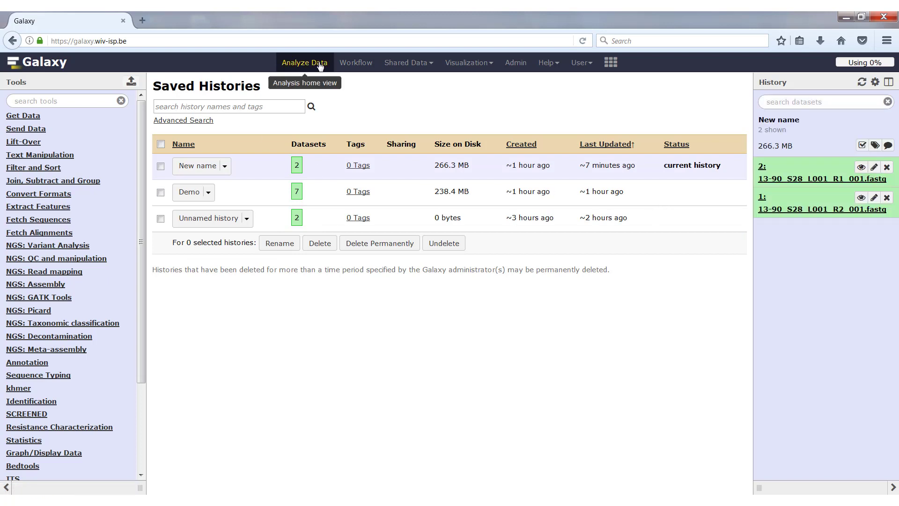
click(304, 63)
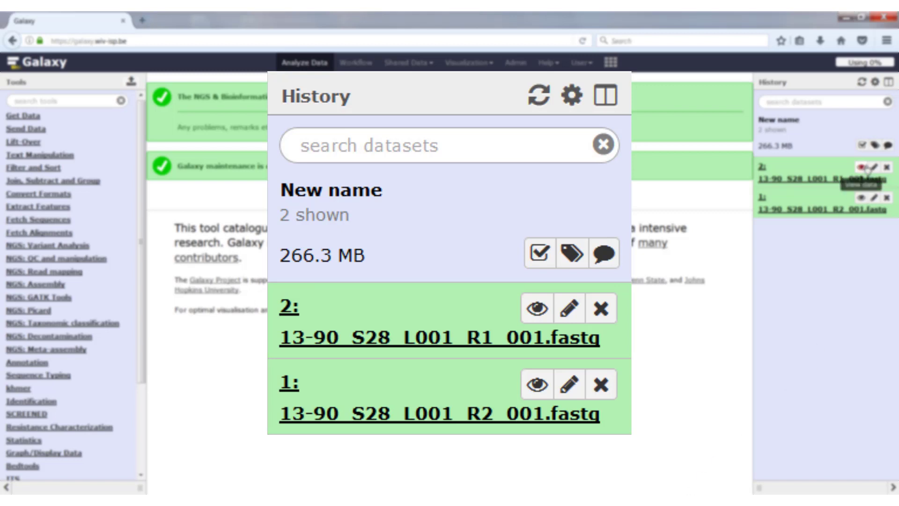
Display the R1 fastq dataset's contents via its eye icon, then bring up its attributes form.
click(538, 309)
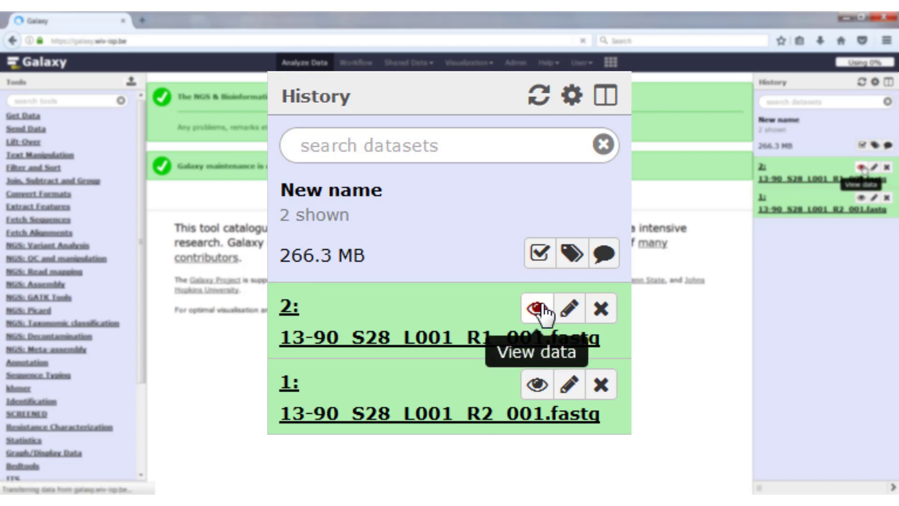
click(535, 310)
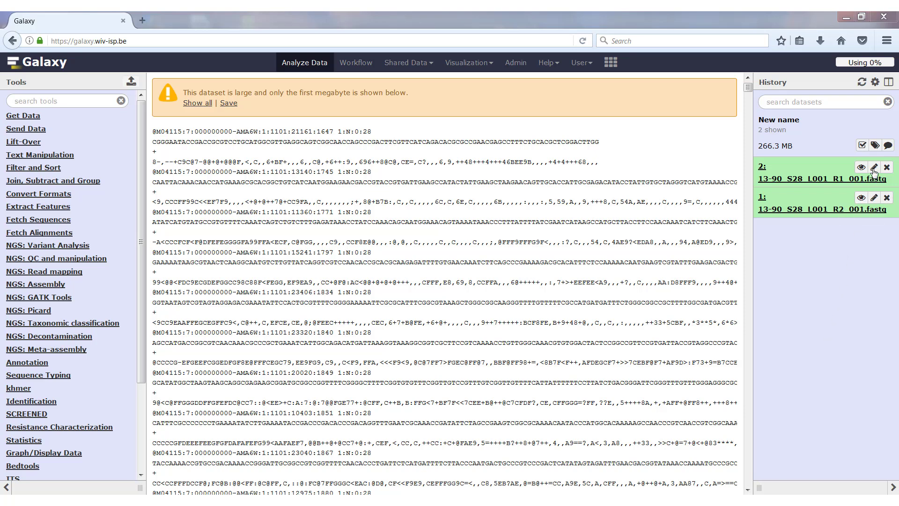
click(874, 167)
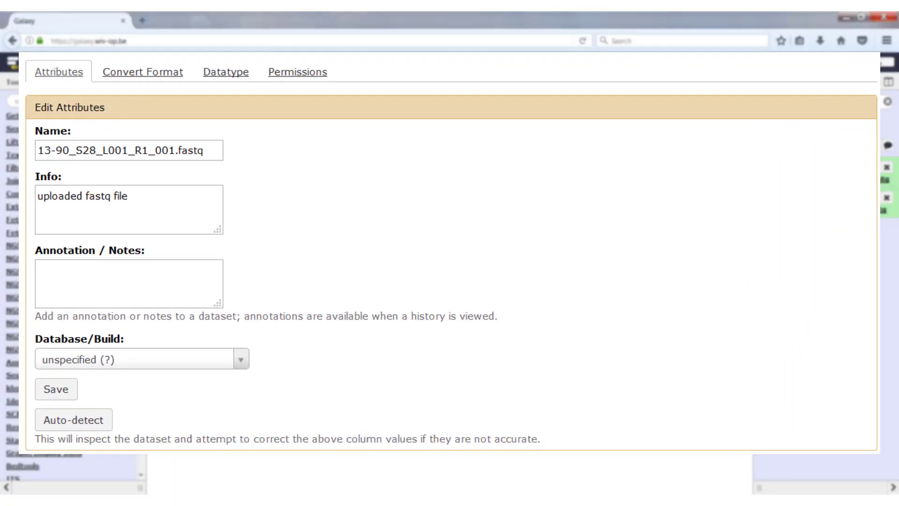
mouse_move(545, 218)
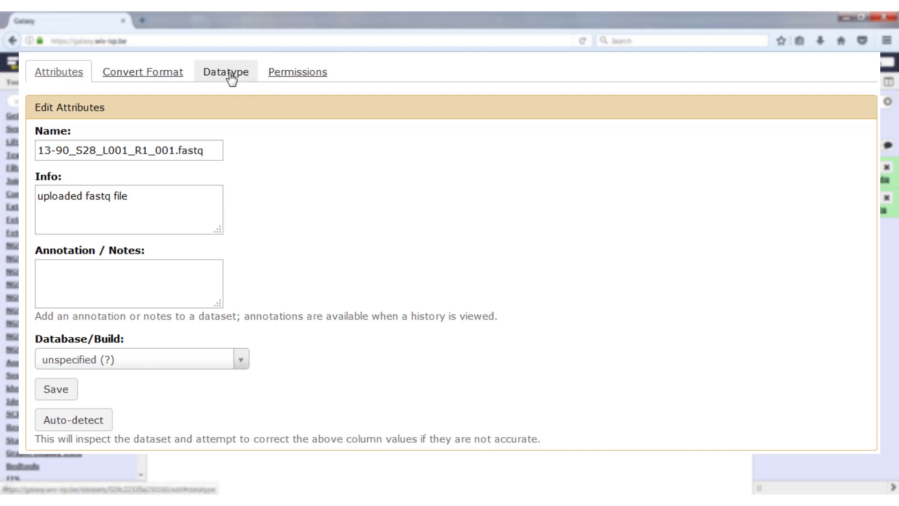
Show the Datatype form for the R1 fastq dataset, currently set to fastq.
click(226, 72)
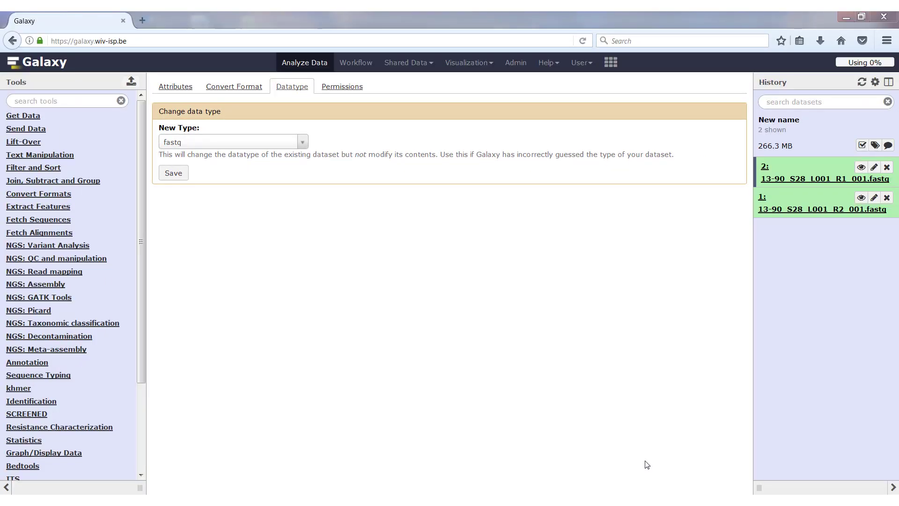
mouse_move(784, 185)
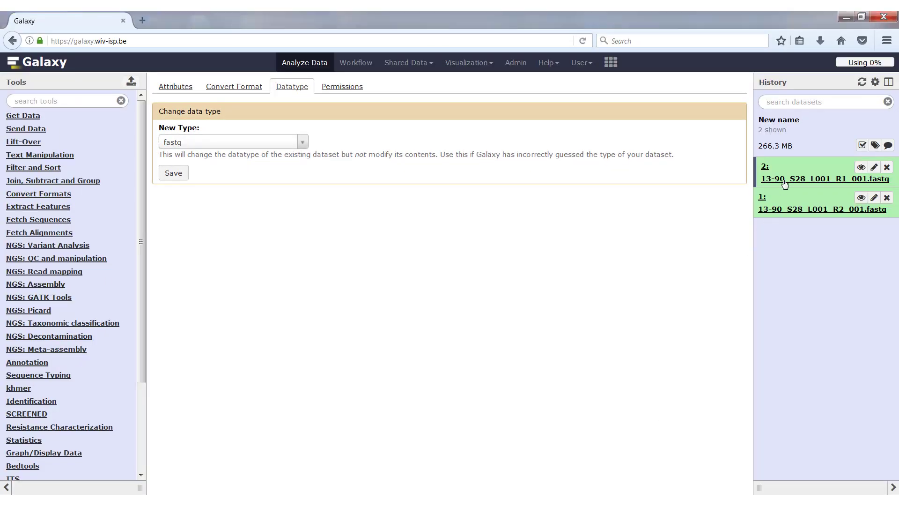
Expand dataset 2 in the history to reveal its 133.1 MB size, fastq format and read preview.
click(824, 178)
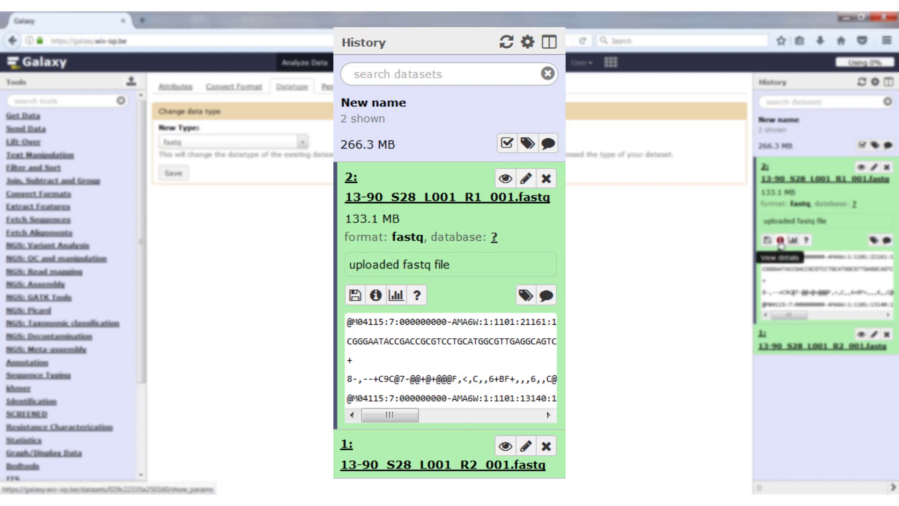
mouse_move(375, 295)
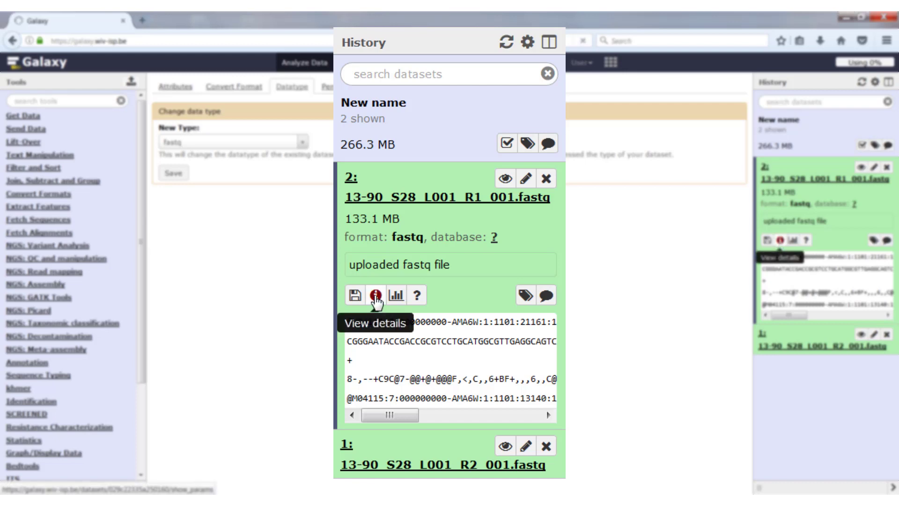
Show the full details page of the R1 fastq dataset with job and upload parameters.
click(371, 295)
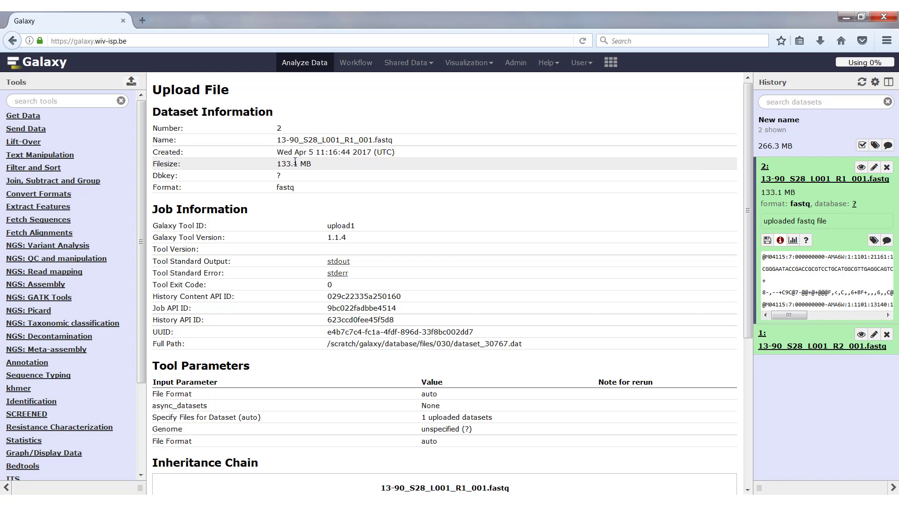
mouse_move(314, 160)
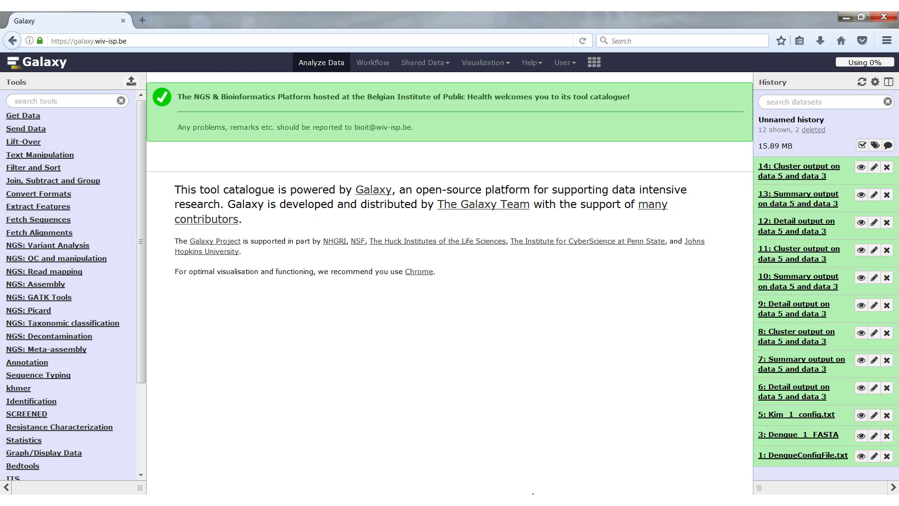
From Saved Histories, reach the Share or Publish page of the Unnamed history.
click(562, 62)
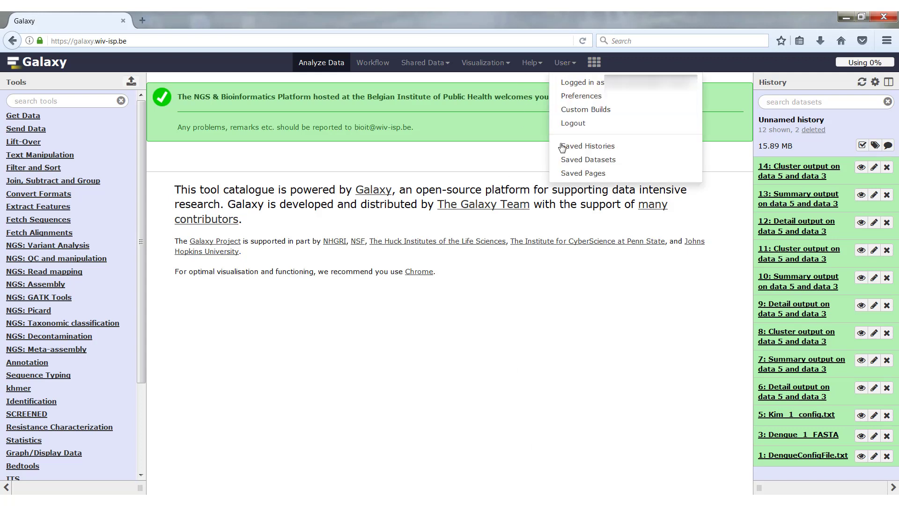
click(586, 146)
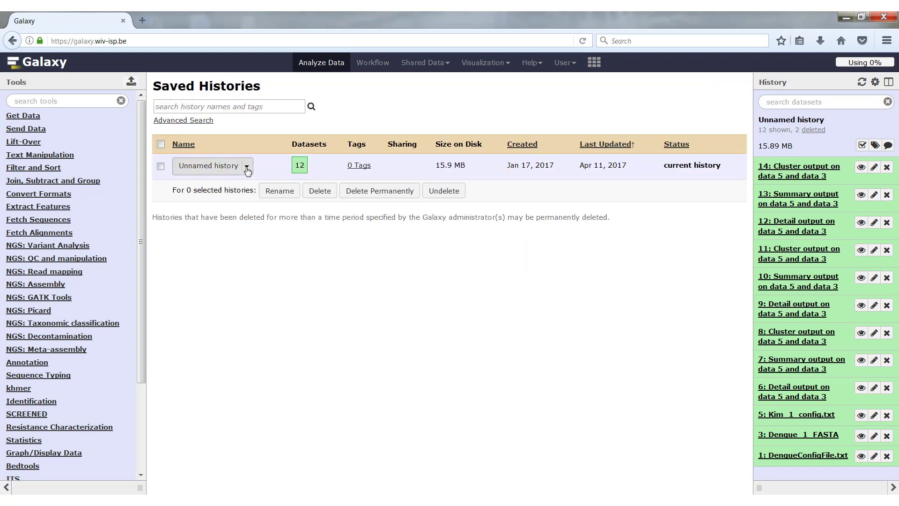
click(246, 165)
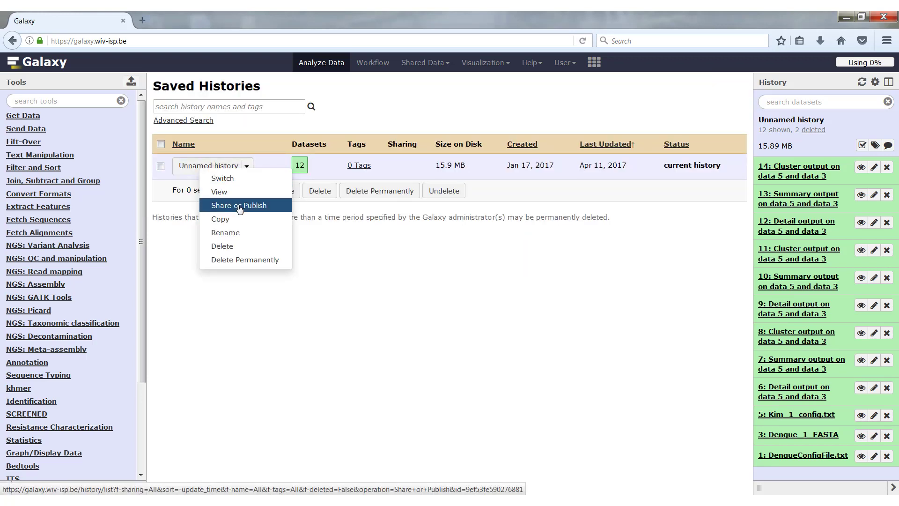
click(238, 205)
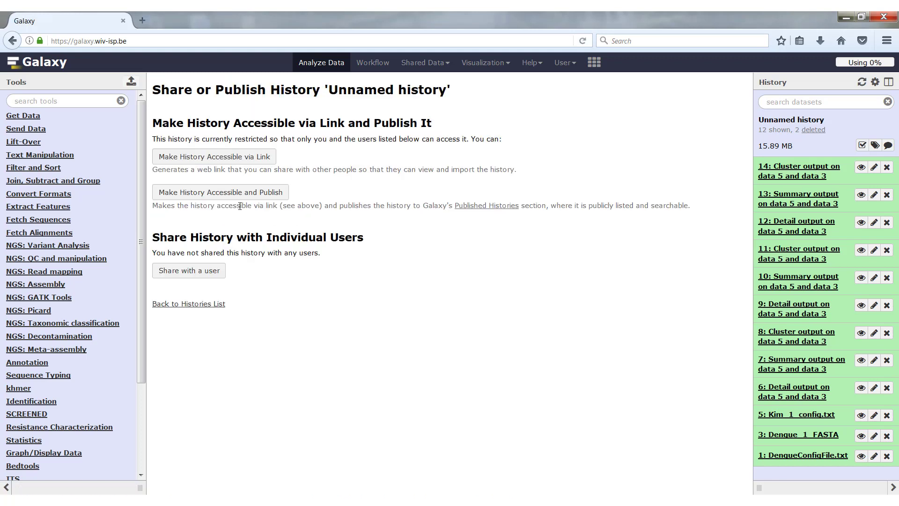
mouse_move(274, 283)
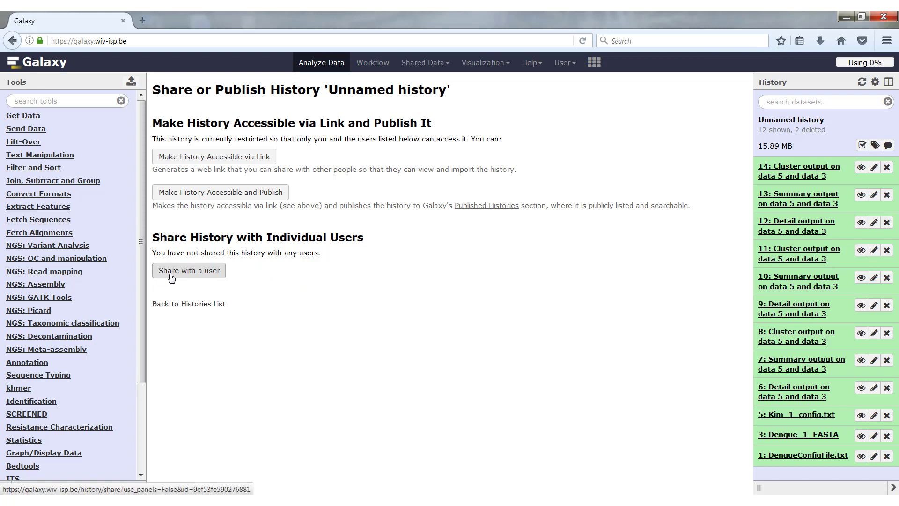
click(188, 270)
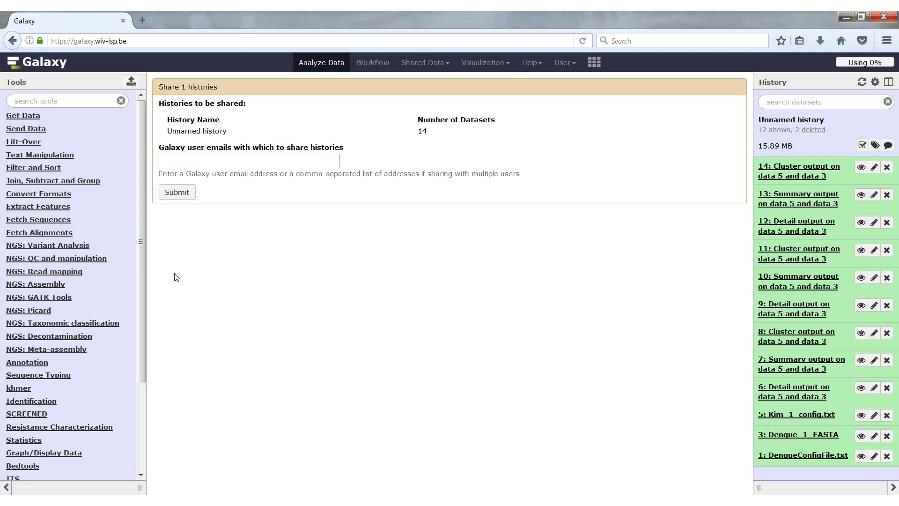
click(249, 160)
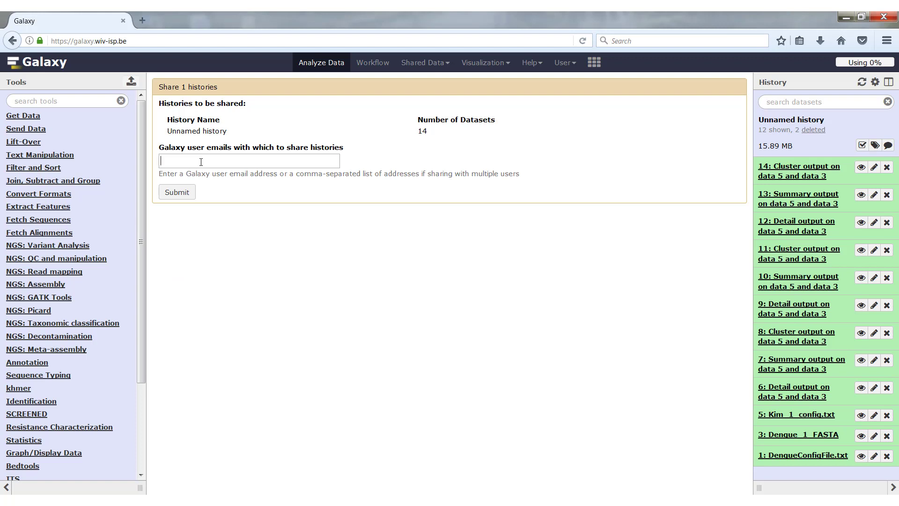
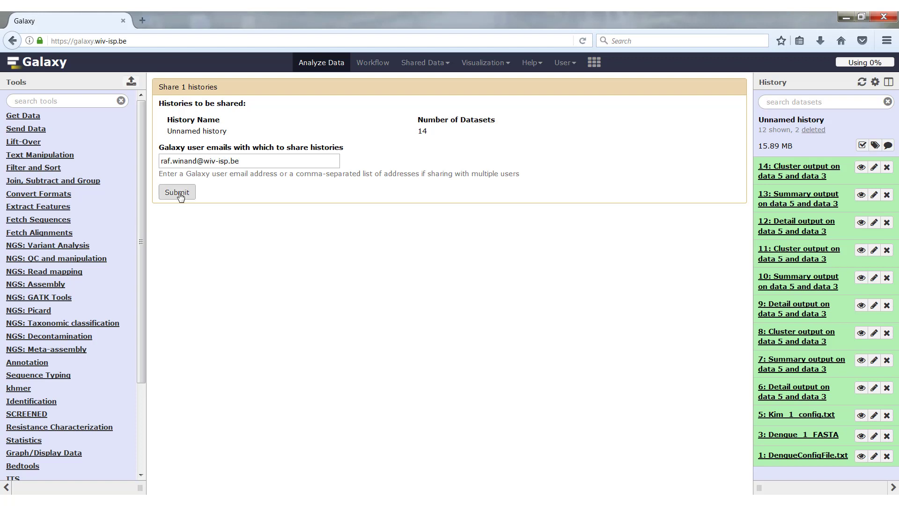
click(177, 191)
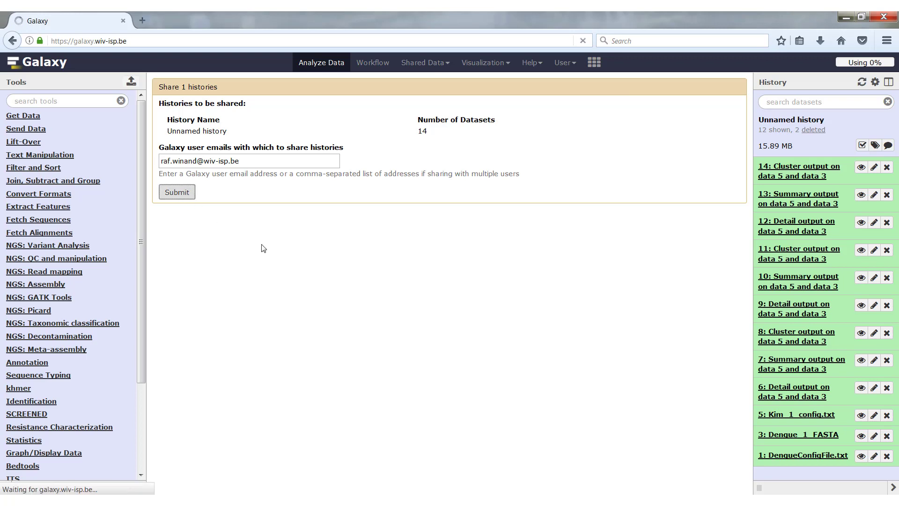
click(177, 191)
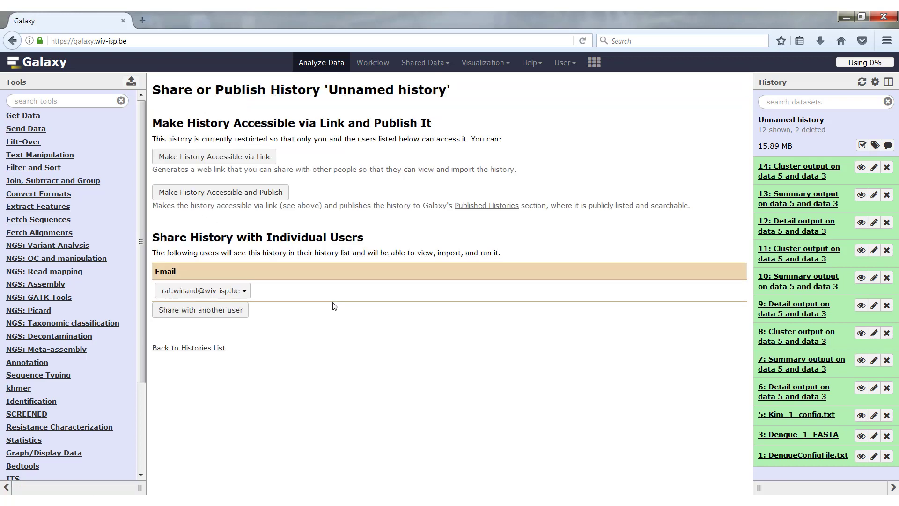
mouse_move(277, 292)
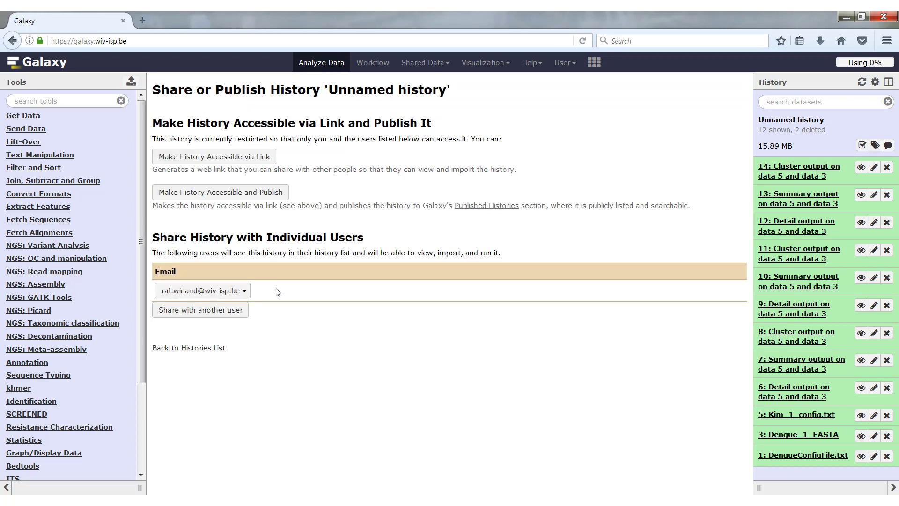
mouse_move(298, 295)
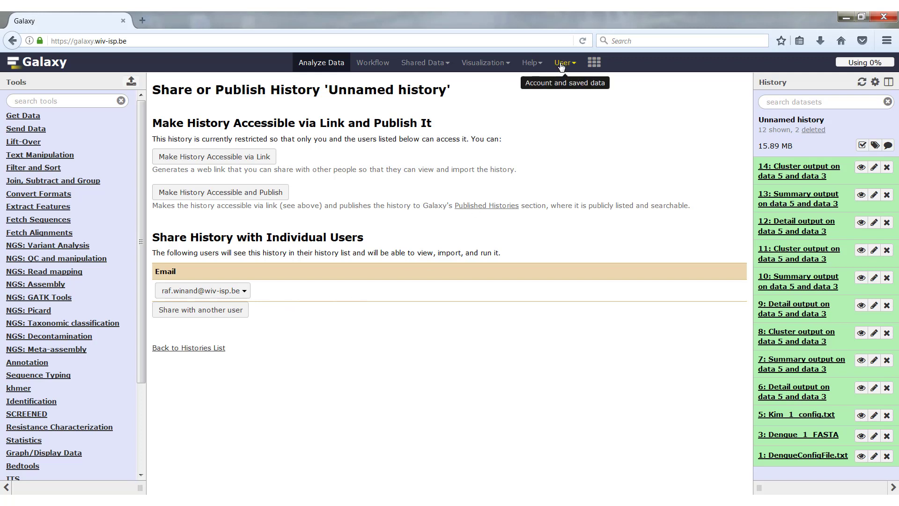
Log out and sign back in as the recipient user 'raf'.
click(564, 62)
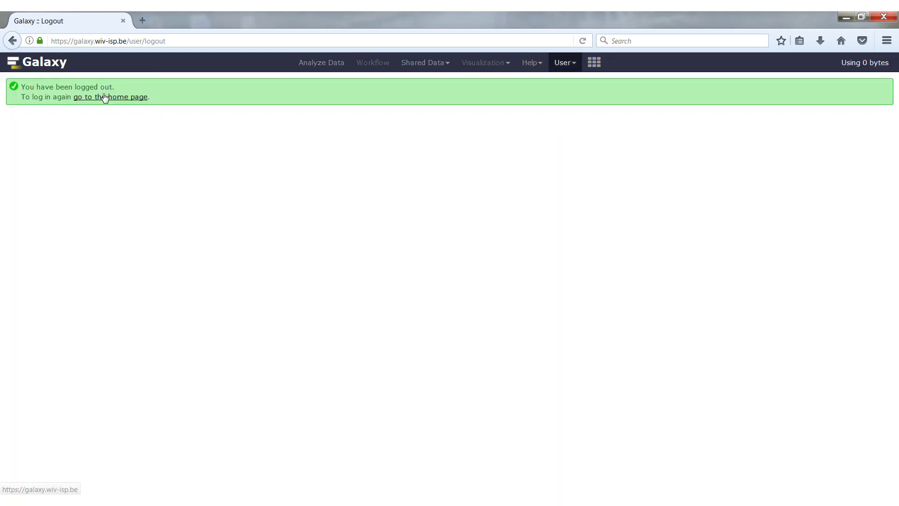
click(111, 96)
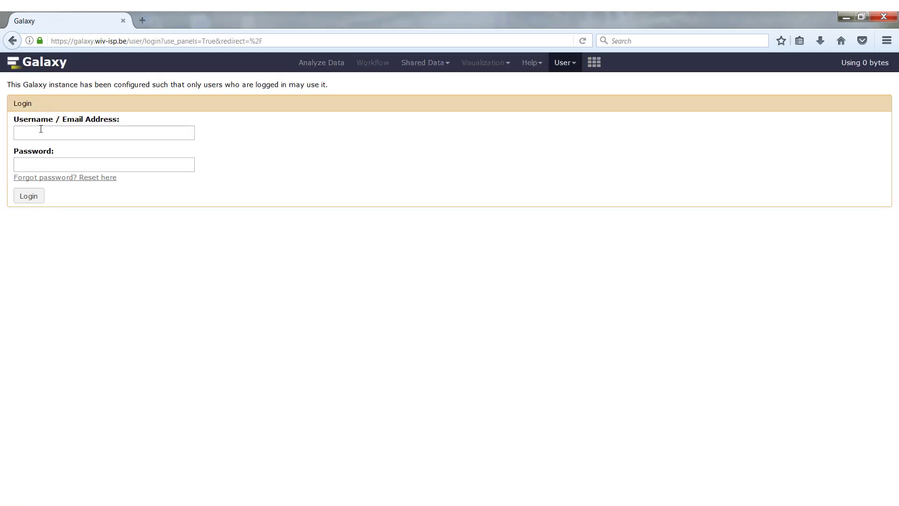
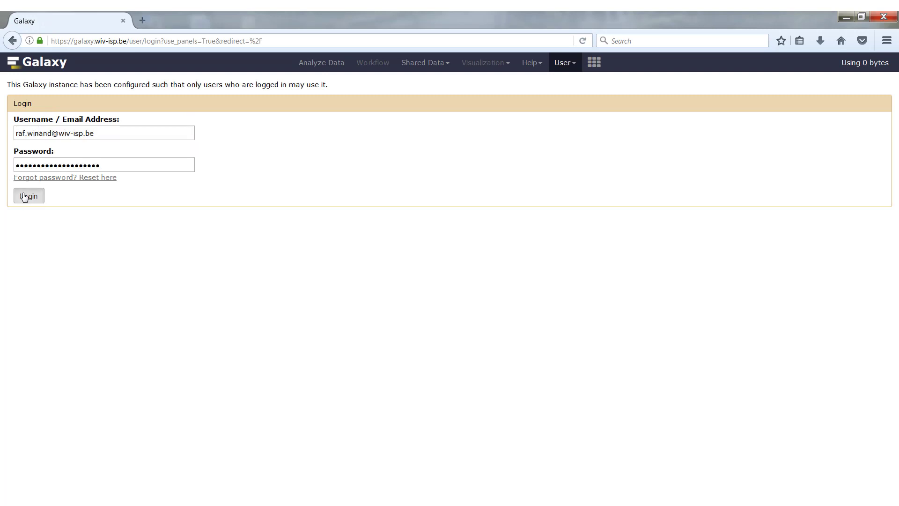
click(29, 196)
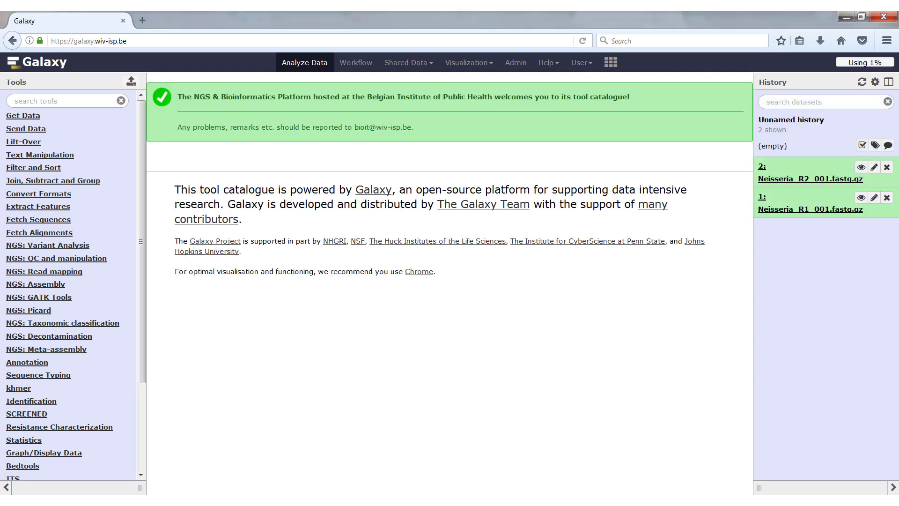
mouse_move(874, 82)
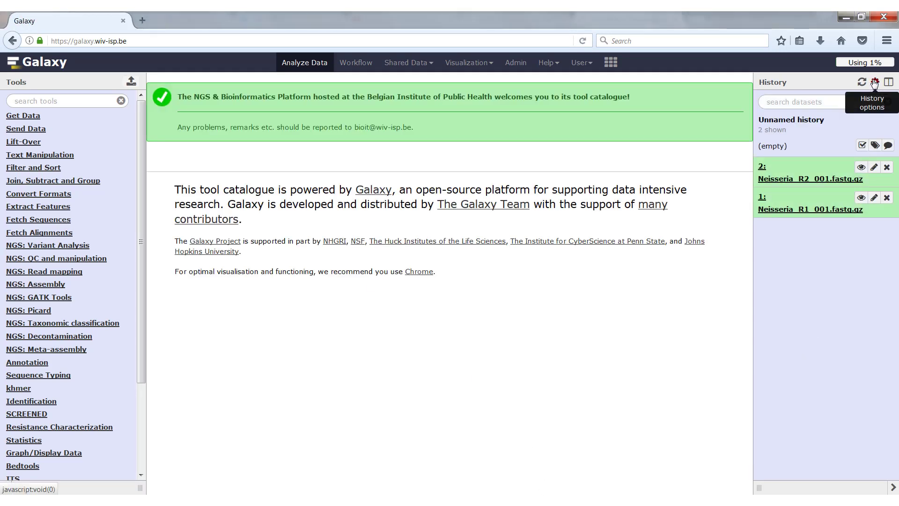
From Histories shared with me, select the Unnamed history and copy it into this account.
click(873, 82)
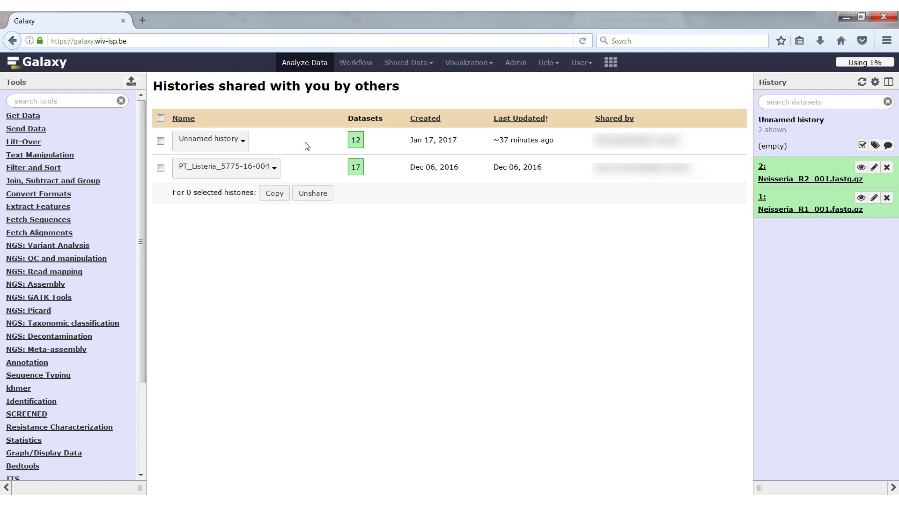
mouse_move(226, 147)
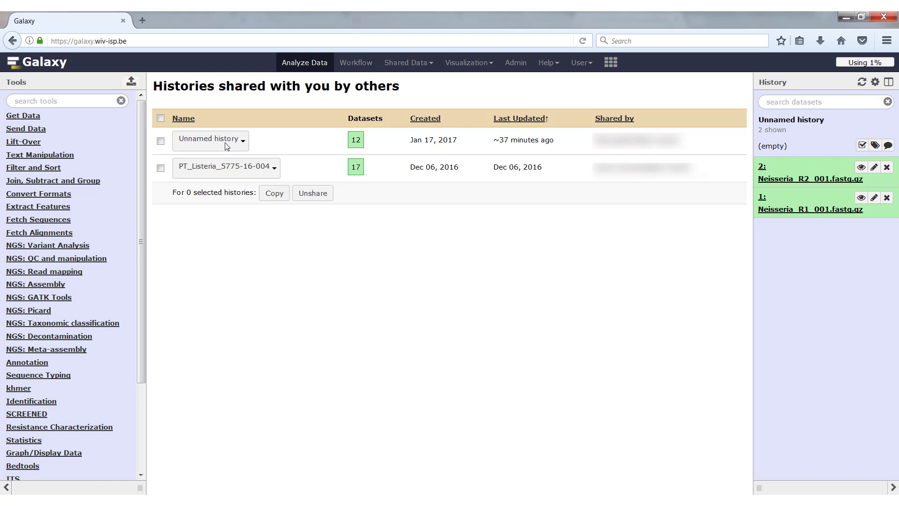
click(160, 140)
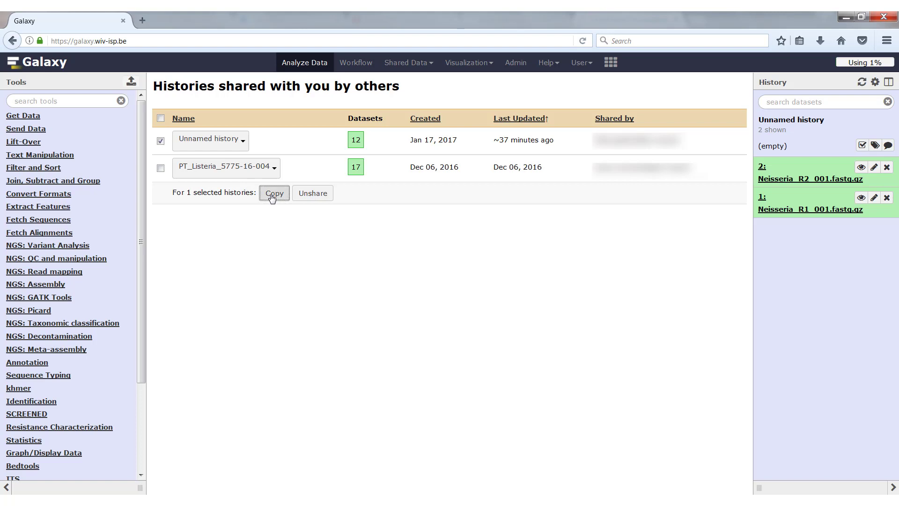
click(274, 192)
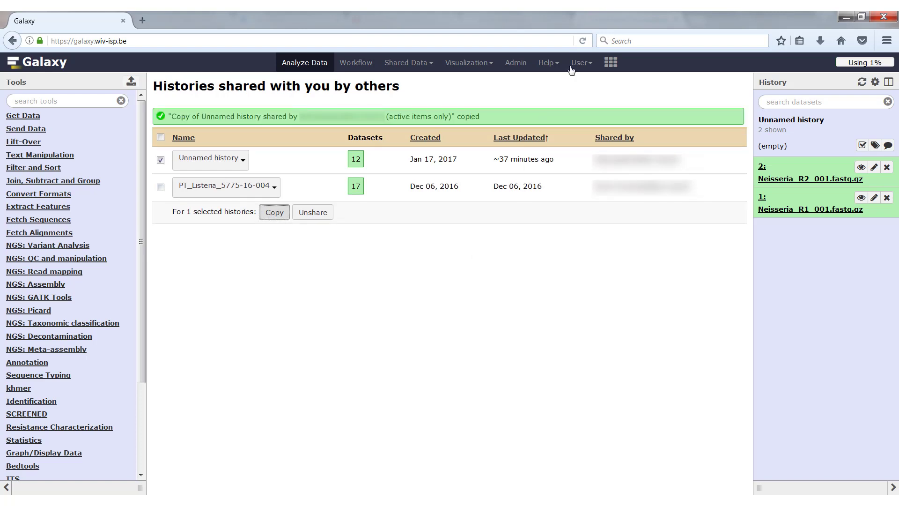
mouse_move(580, 63)
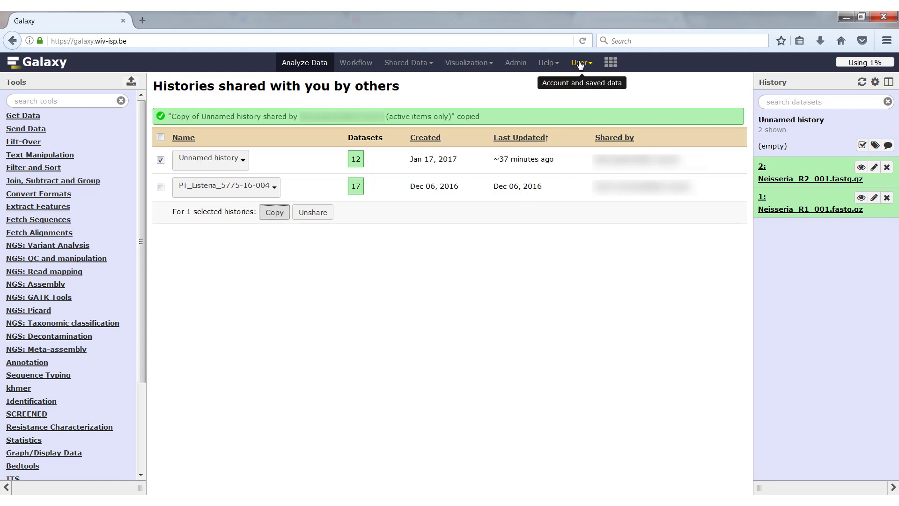
Switch to 'Copy of Unnamed history' from Saved Histories so its 12 datasets become current.
click(579, 62)
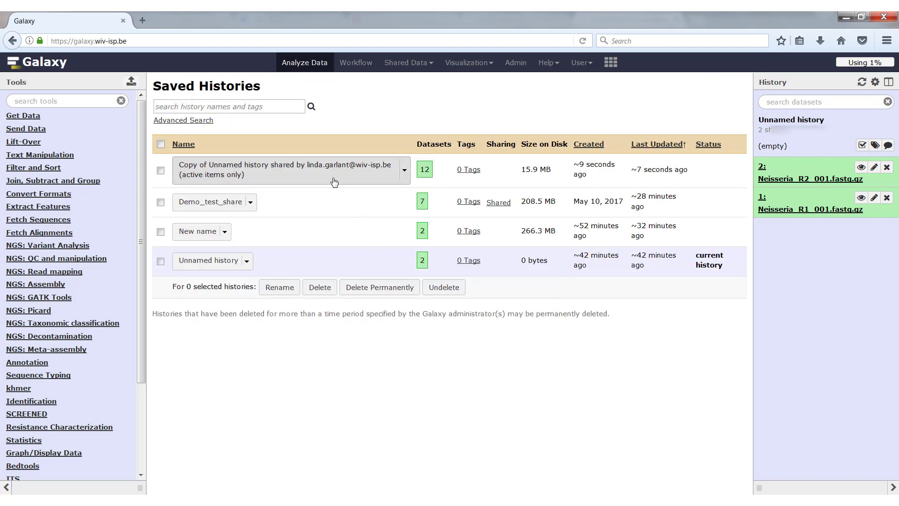
click(405, 169)
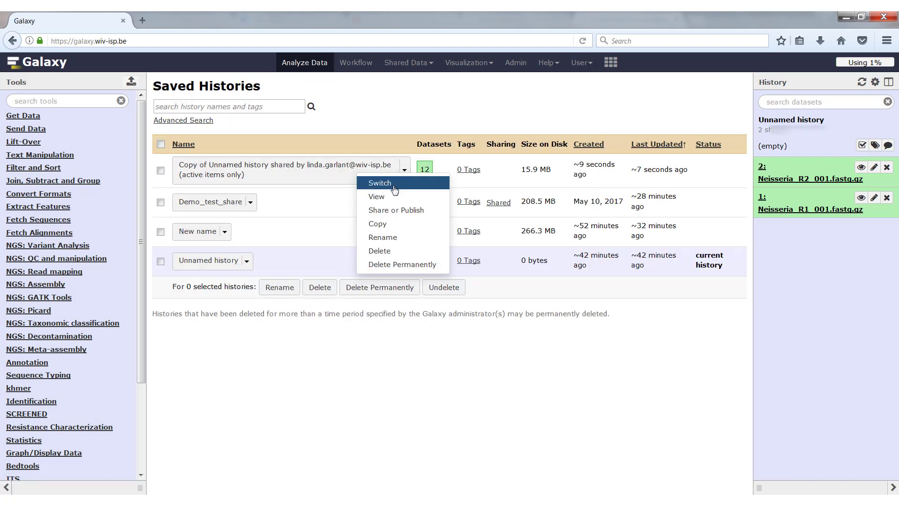
click(379, 183)
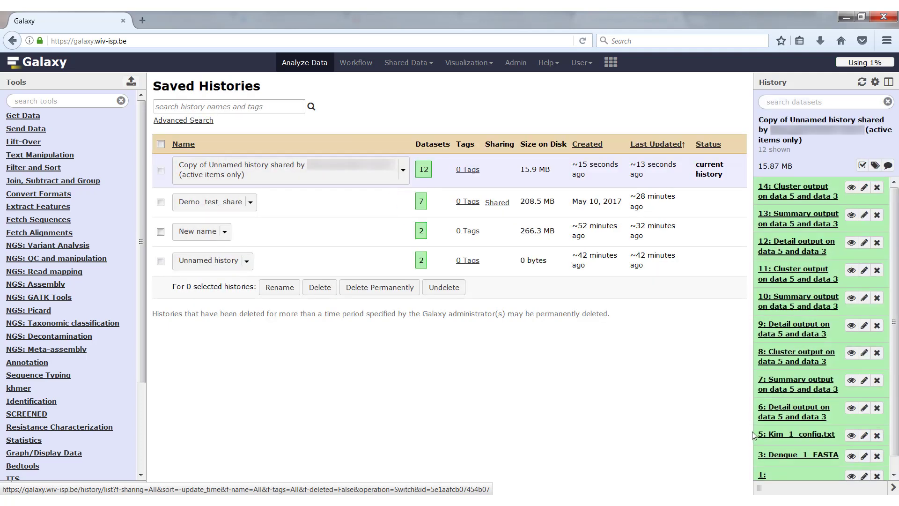
mouse_move(718, 422)
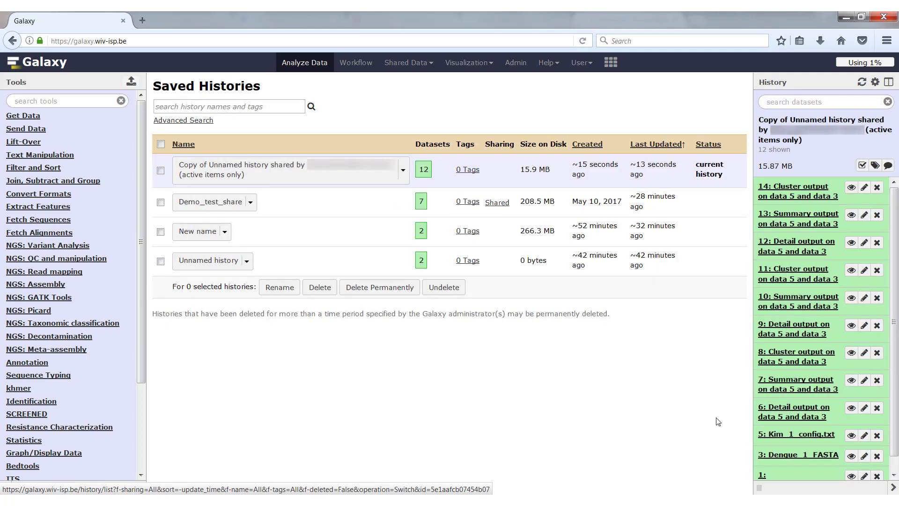